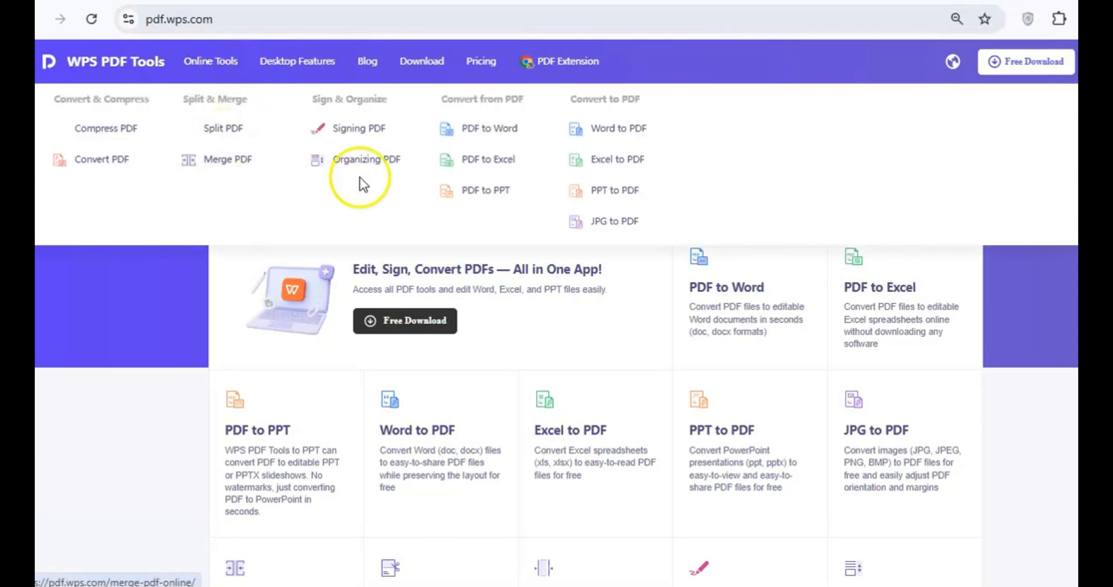
mouse_move(550, 193)
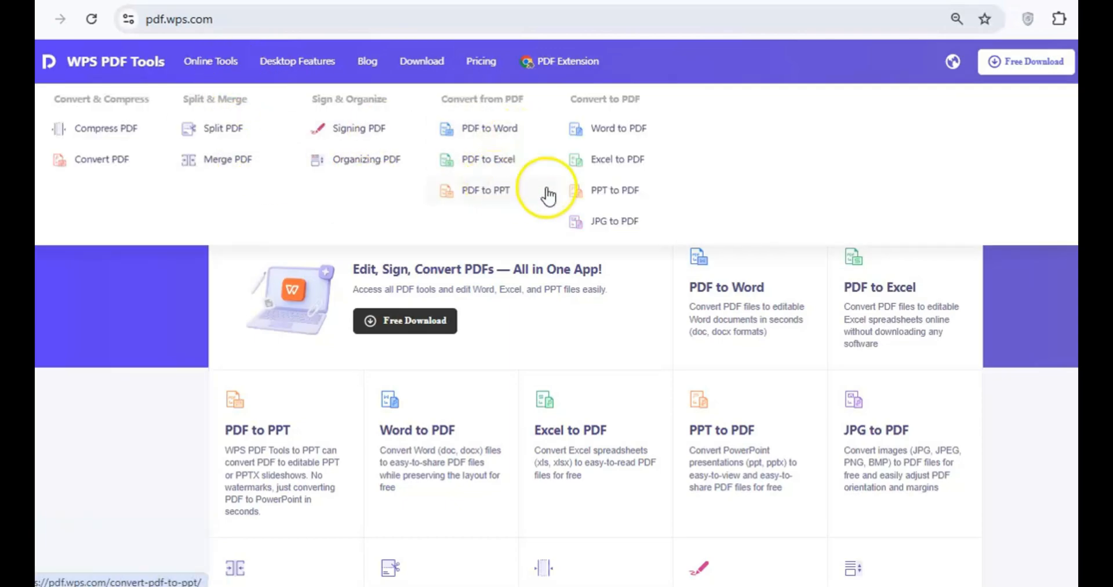
mouse_move(613, 187)
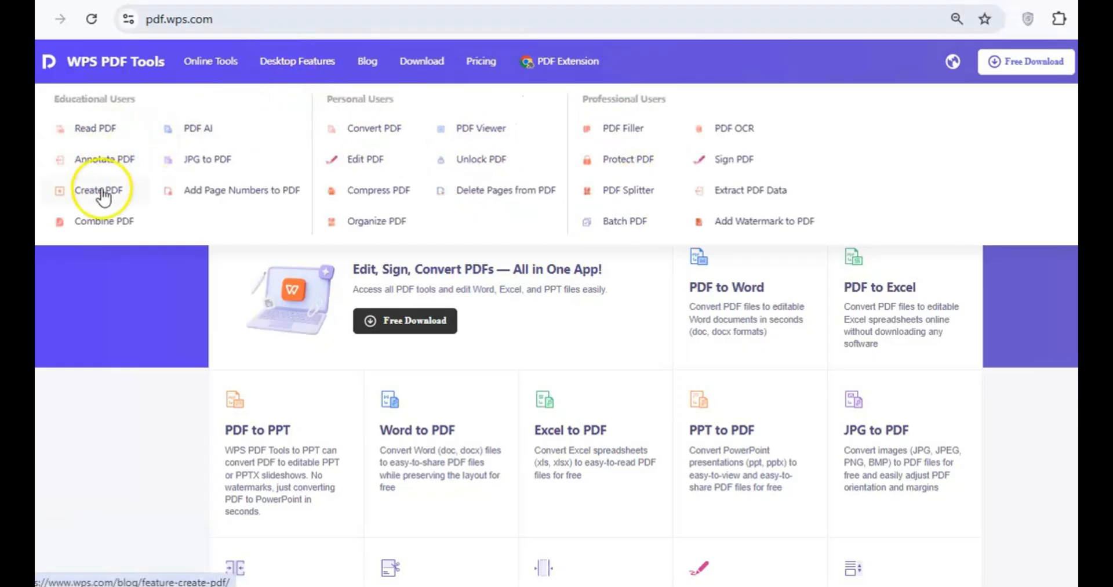
Step: Scroll the WPS PDF Tools homepage down to the Download WPS Office section
scroll(down, 3)
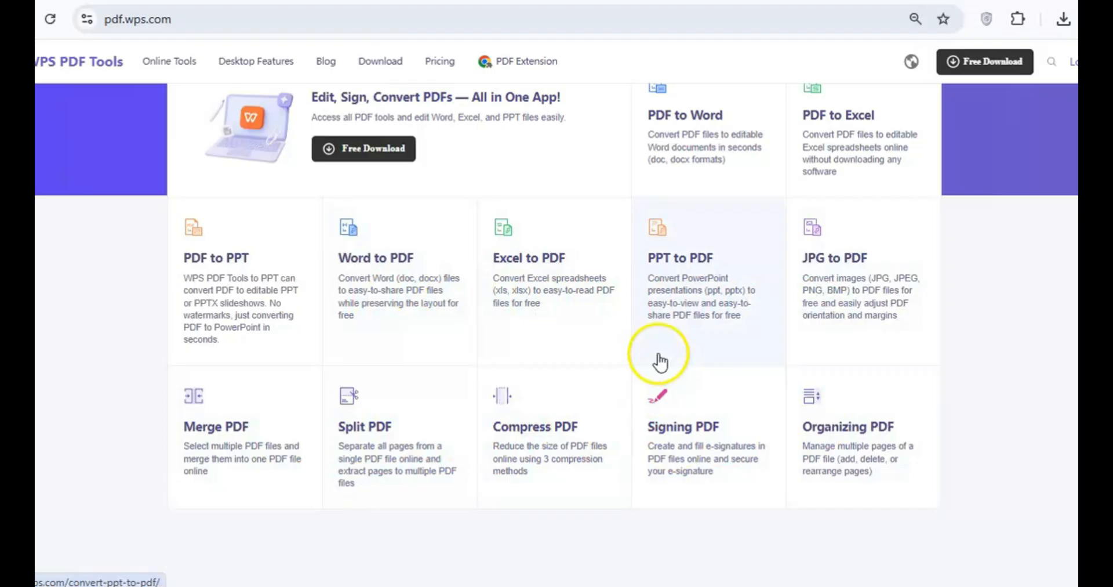
scroll(down, 3)
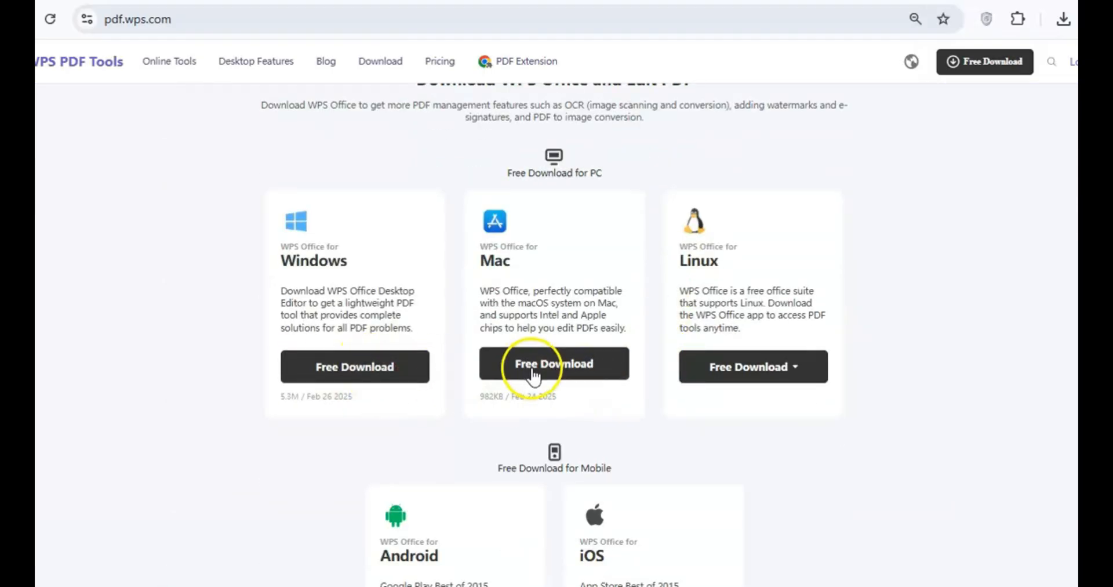
mouse_move(641, 416)
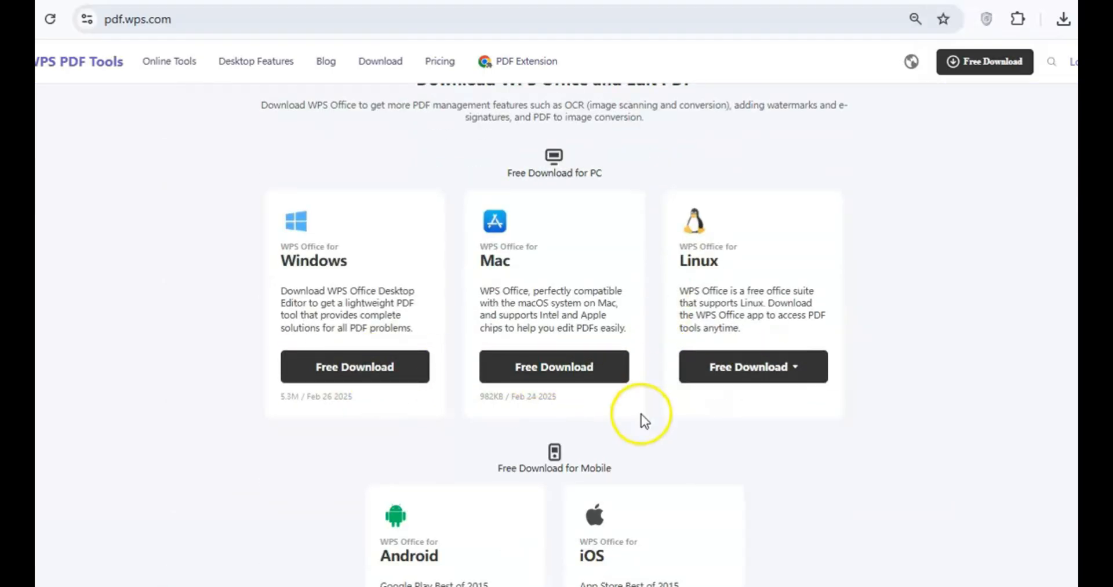
scroll(down, 3)
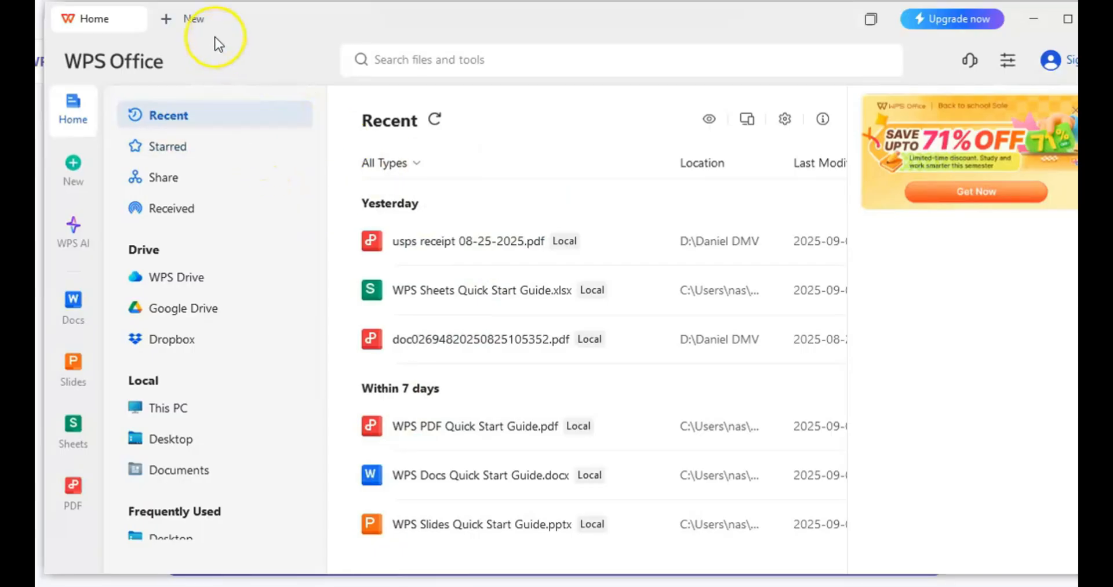
Step: Create a blank document, then open 'How to Edit PDFs for Free with WPS PDF Tool.pdf'
click(166, 19)
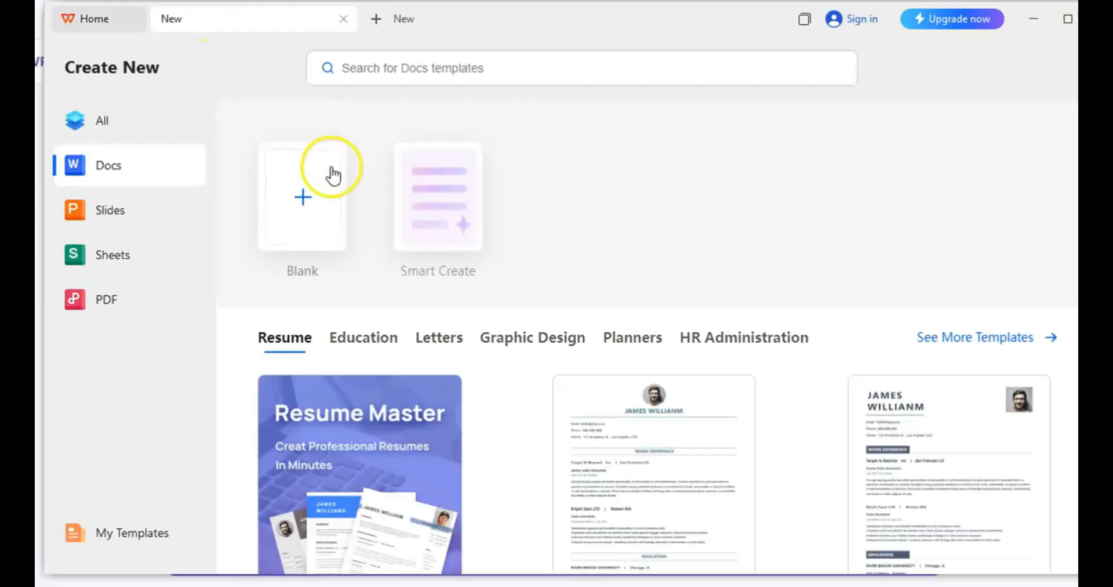
click(302, 196)
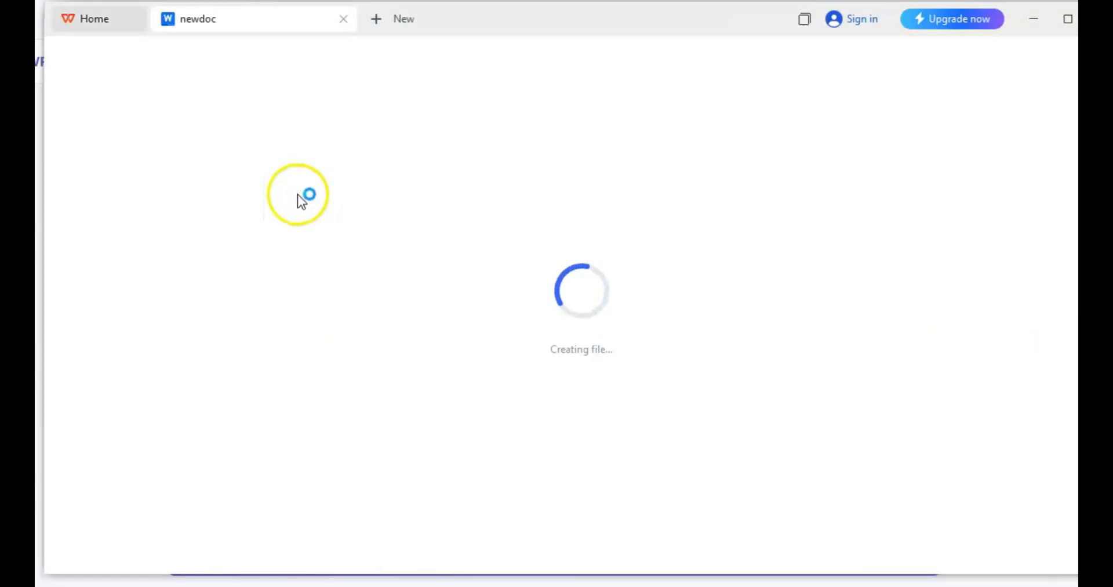
click(116, 49)
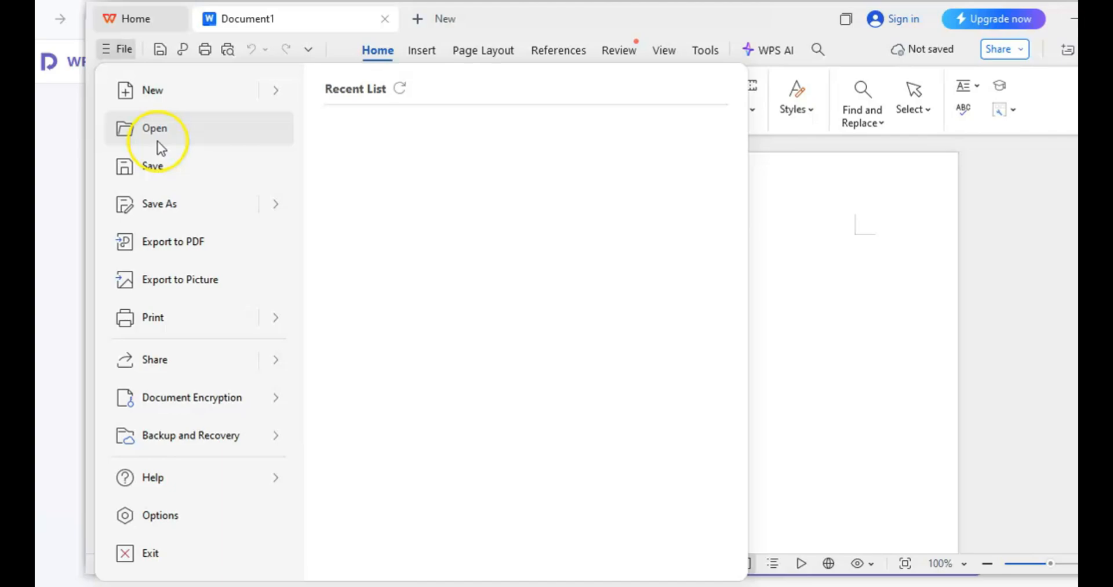
click(154, 129)
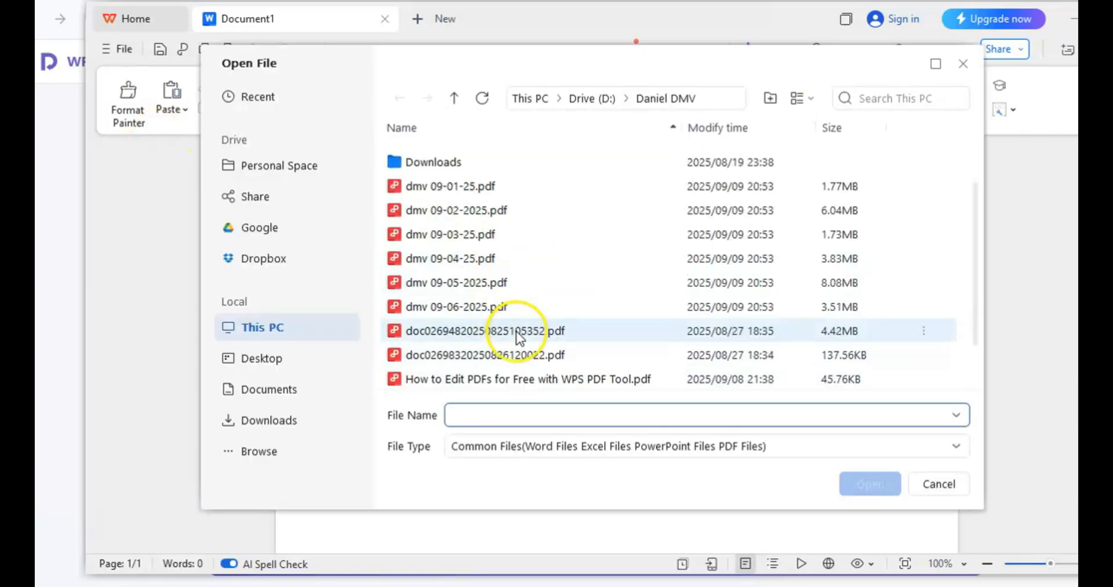
click(528, 379)
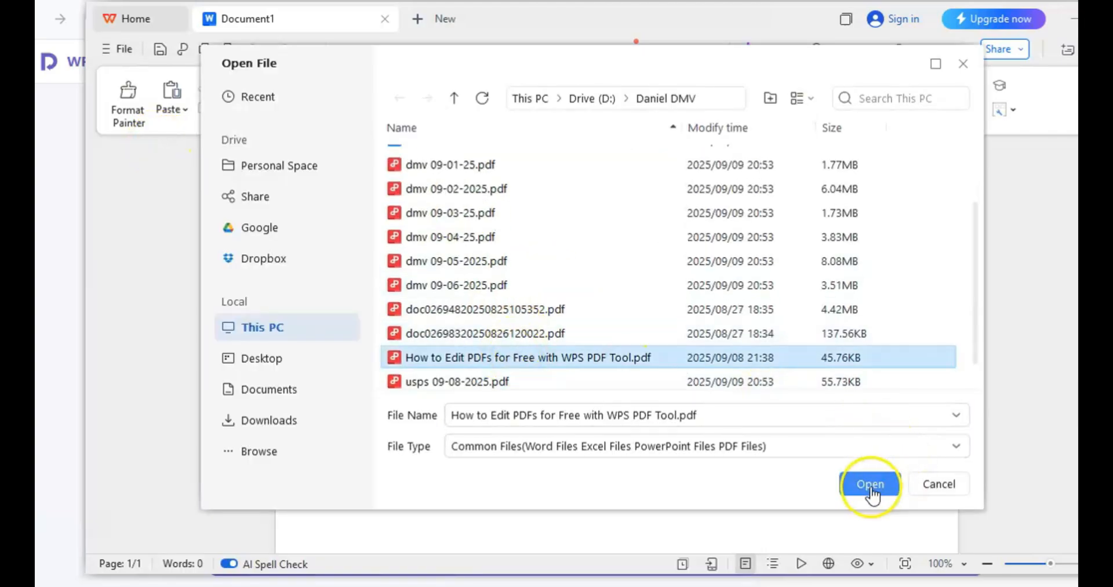
click(869, 483)
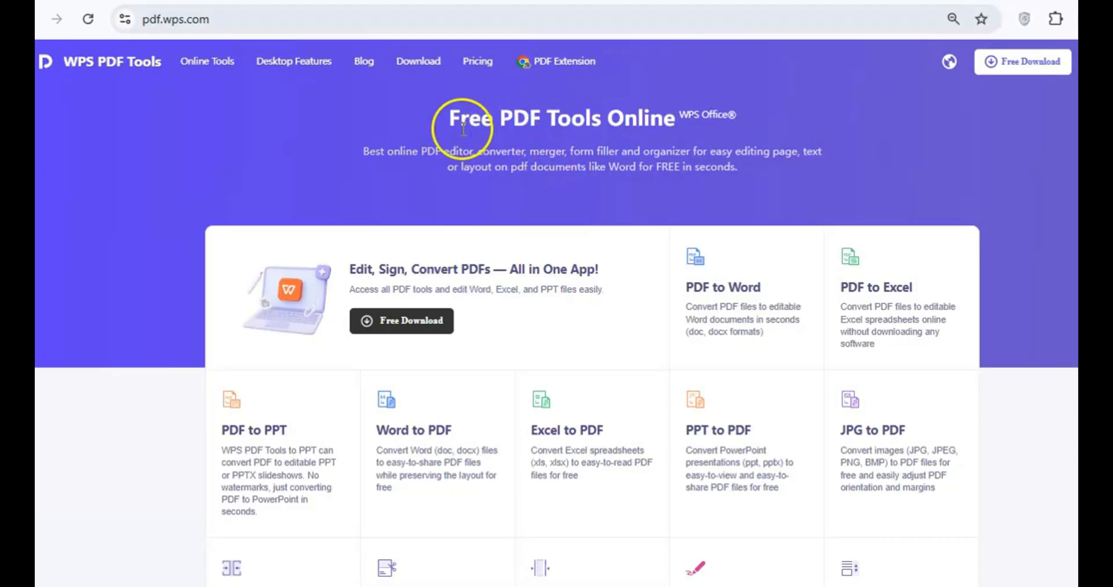
mouse_move(406, 128)
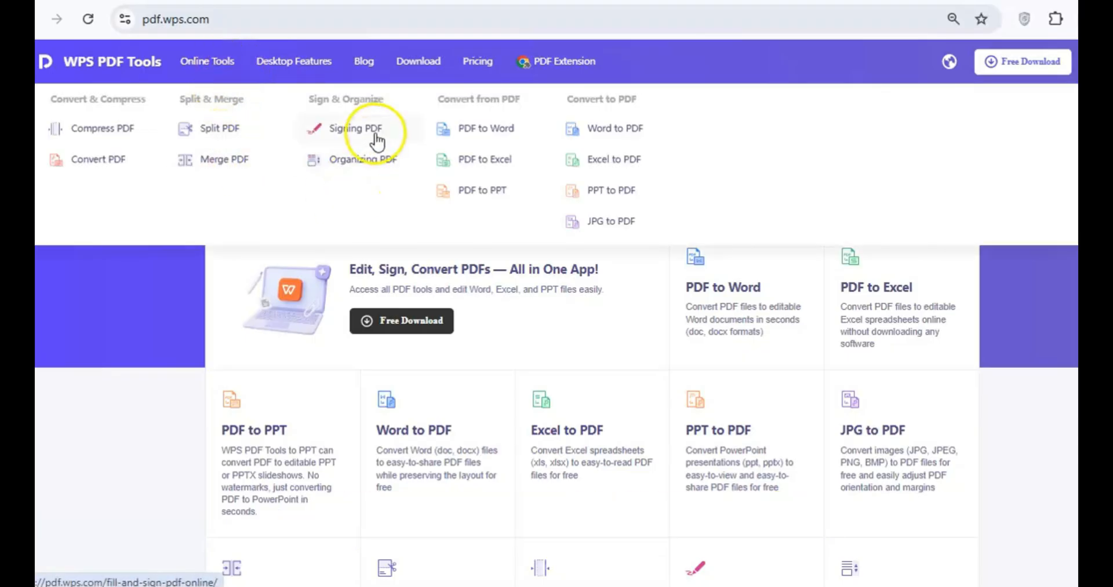
mouse_move(591, 132)
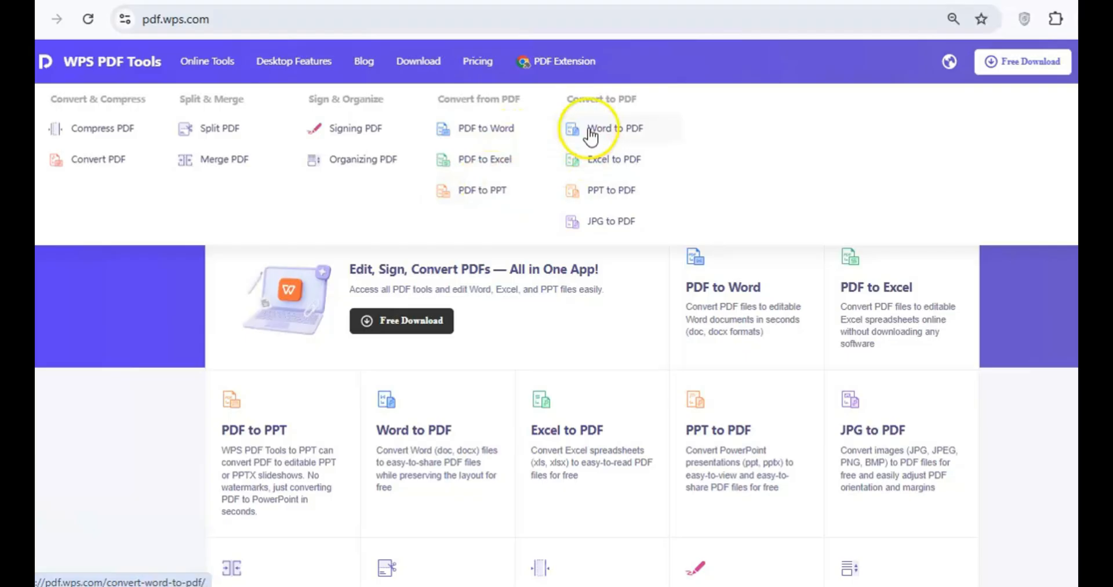
mouse_move(607, 220)
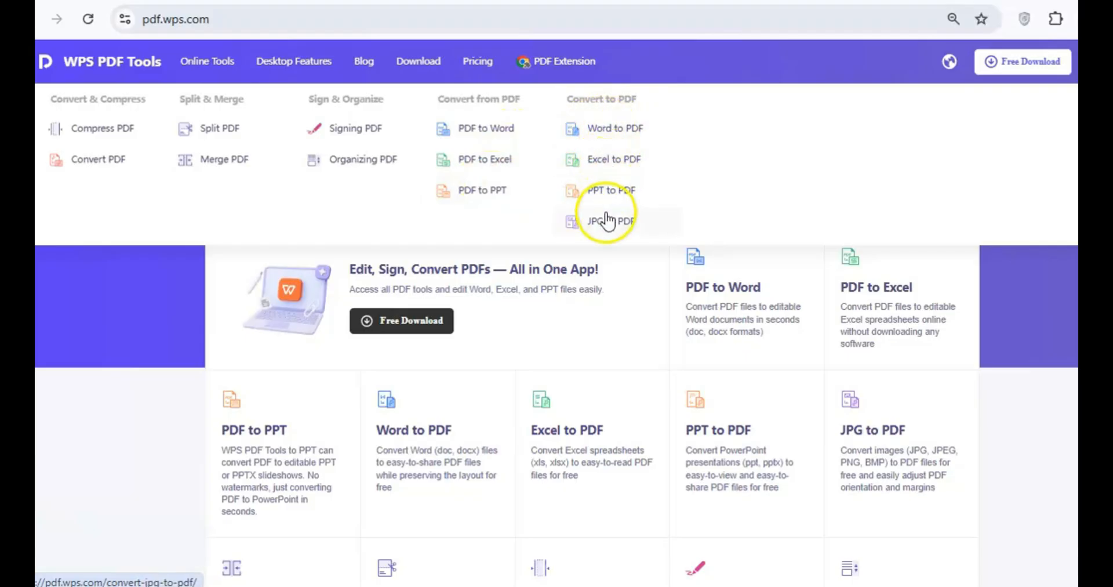
Step: Go to JPG to PDF under Convert to PDF in the Online Tools menu
click(608, 220)
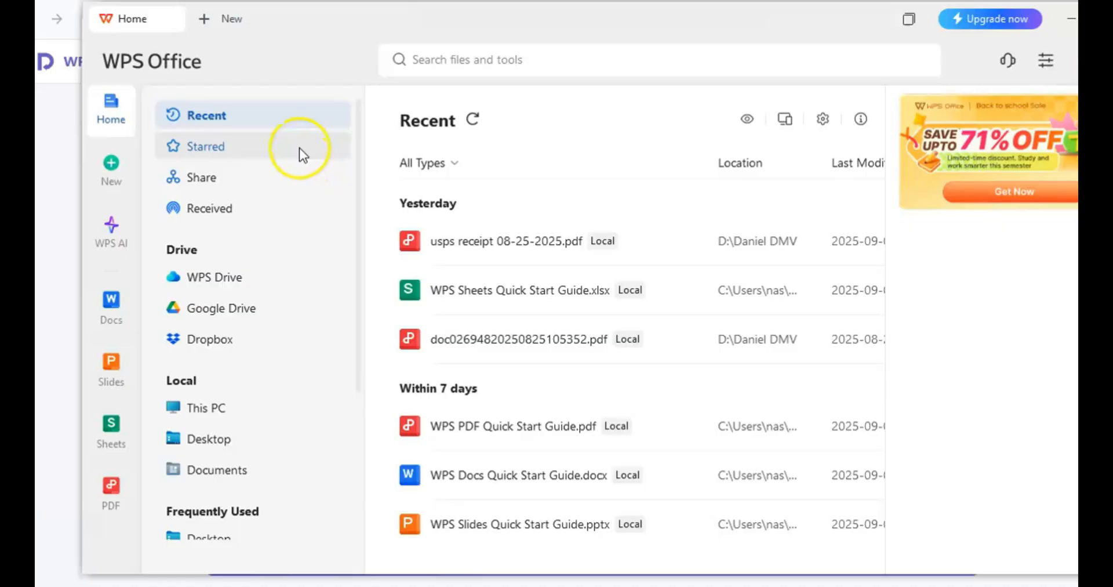
mouse_move(220, 19)
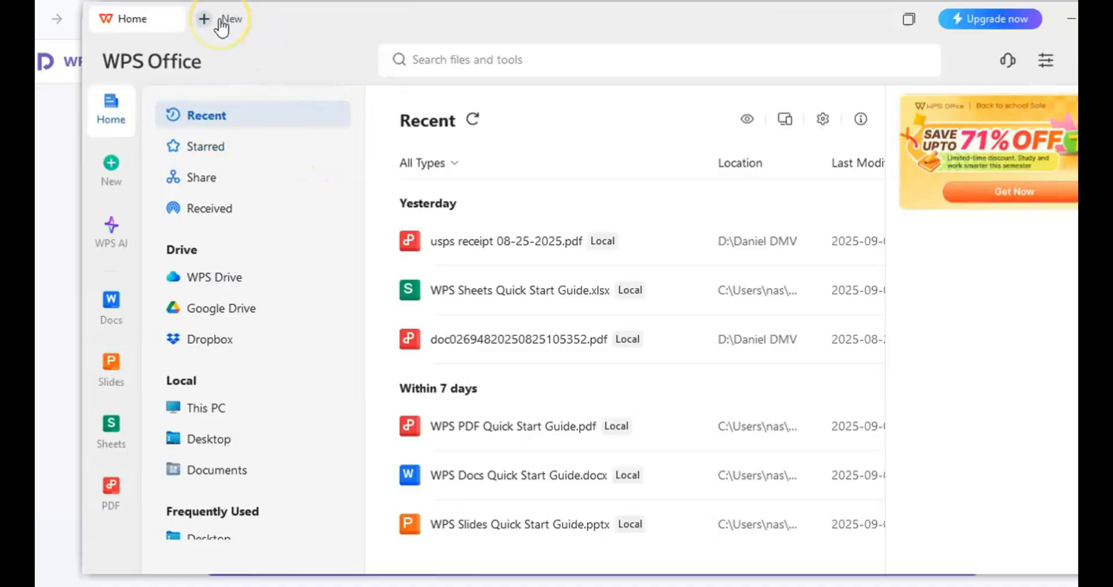
Step: Create a blank document, click into its page, and bring up the File menu
click(221, 19)
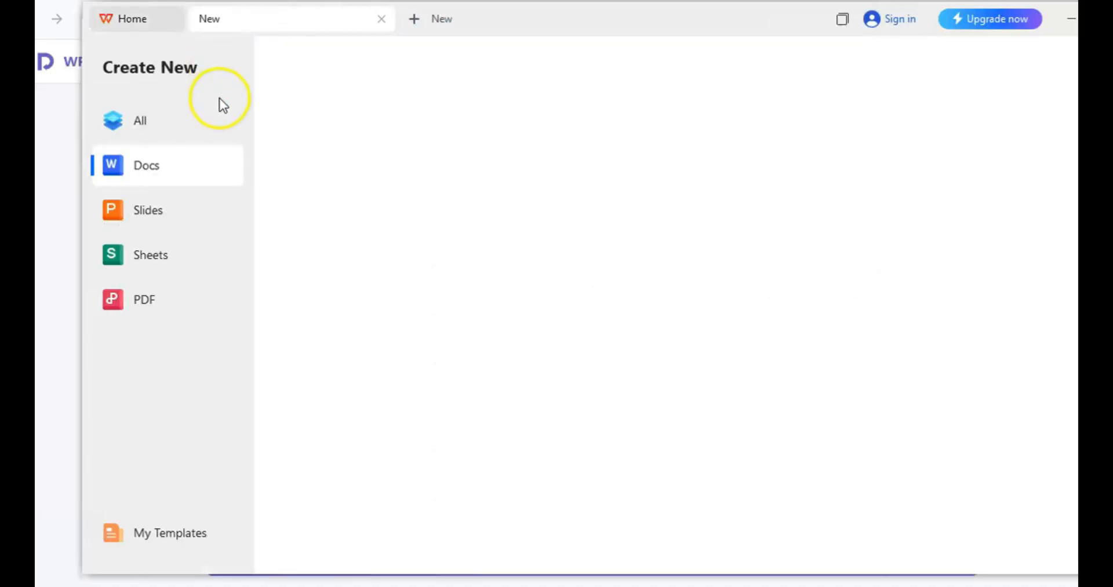
click(146, 165)
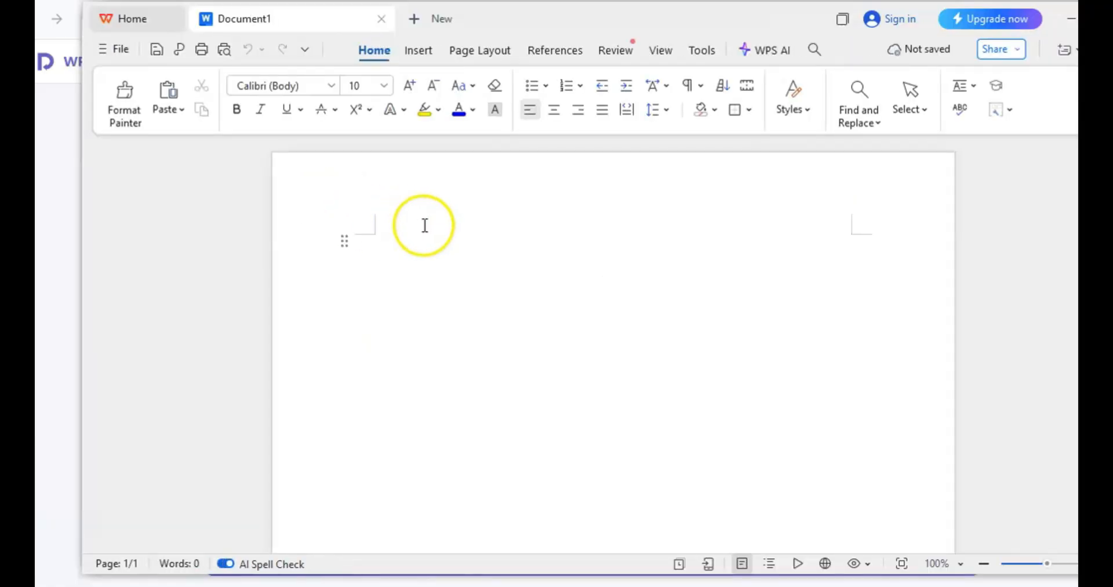
click(424, 241)
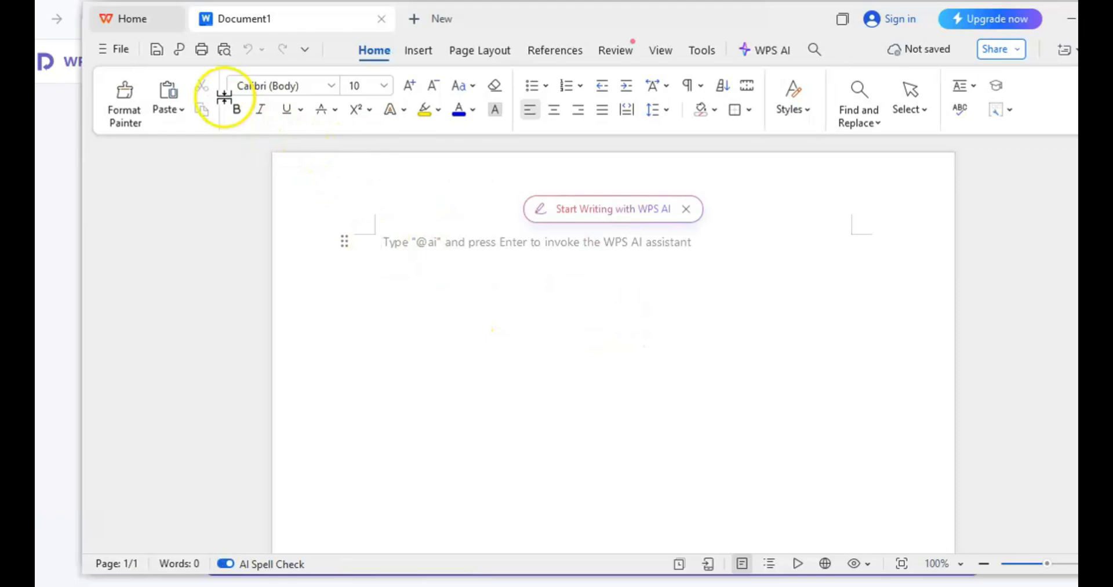
click(113, 49)
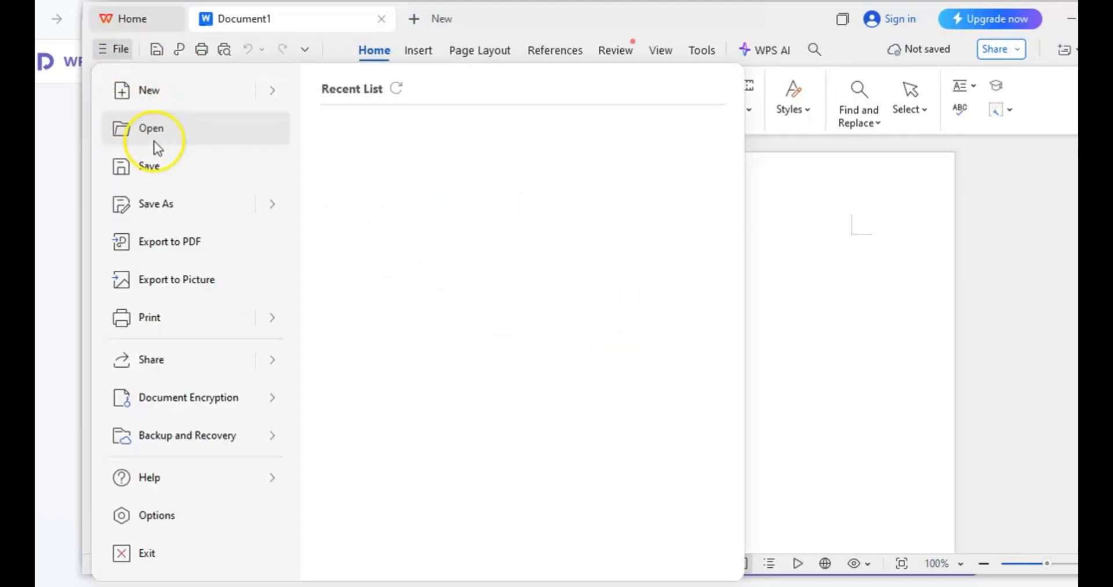
Step: Open the 'How to Edit PDFs for Free' PDF, add HELLO at the top, and switch to editing tools
click(151, 128)
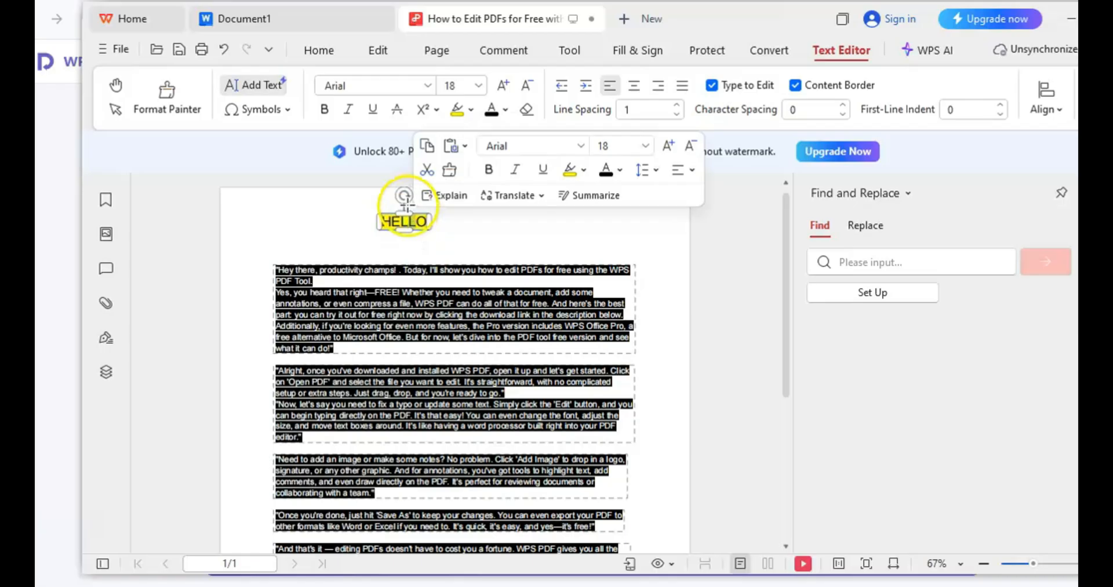
click(377, 51)
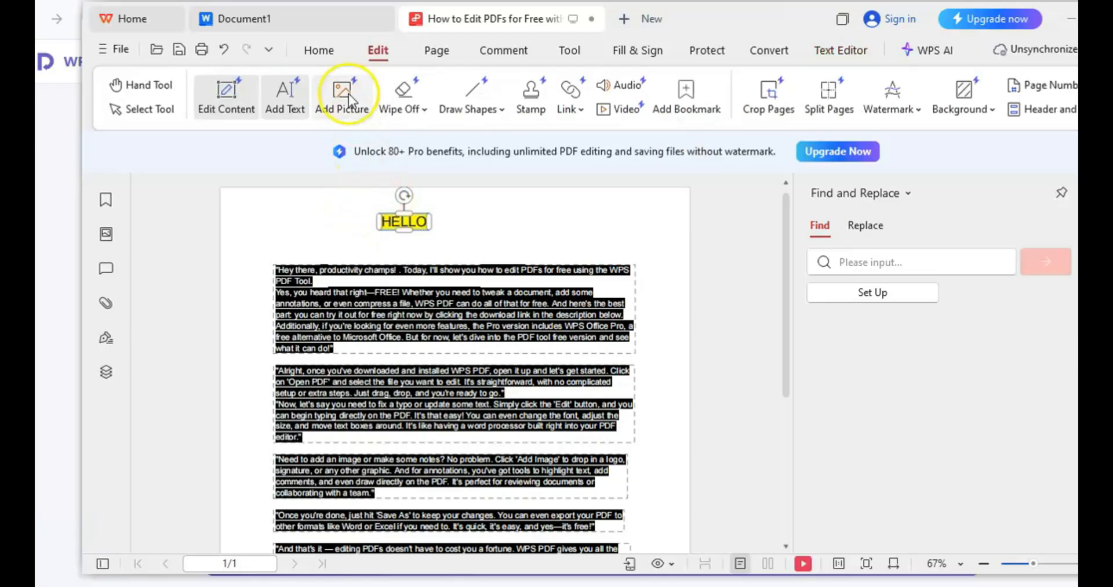
Step: Insert the FREE PDF EDITING picture from the Desktop and select it for editing
click(342, 95)
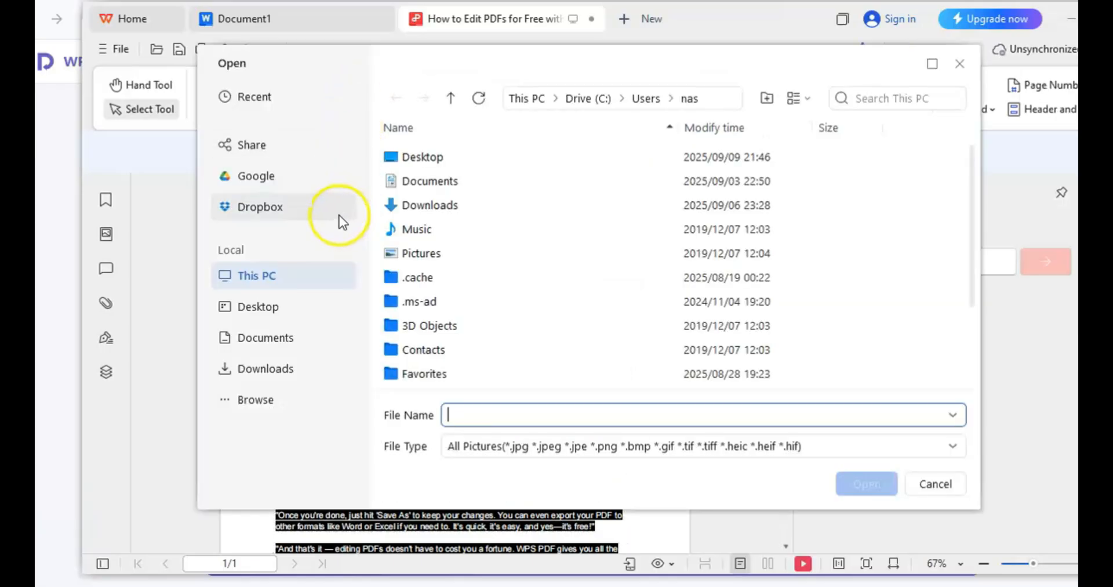
click(259, 306)
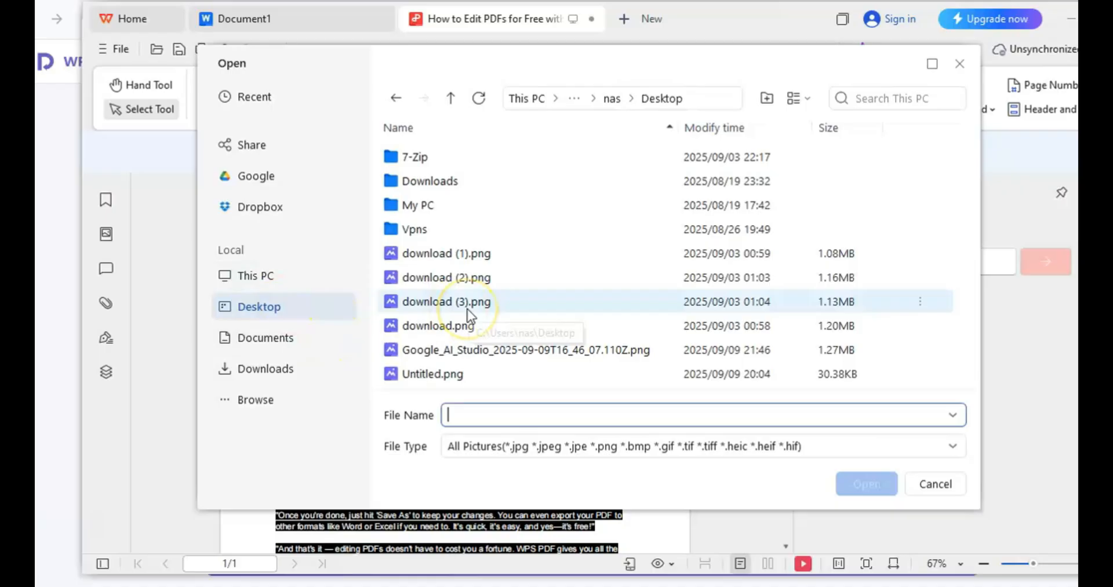
mouse_move(447, 325)
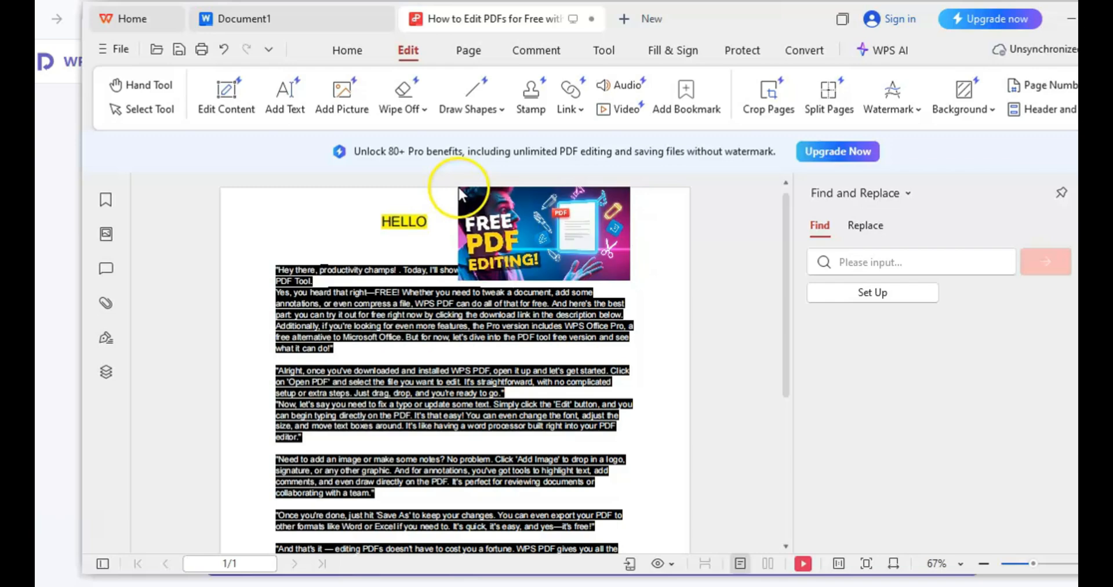
click(547, 234)
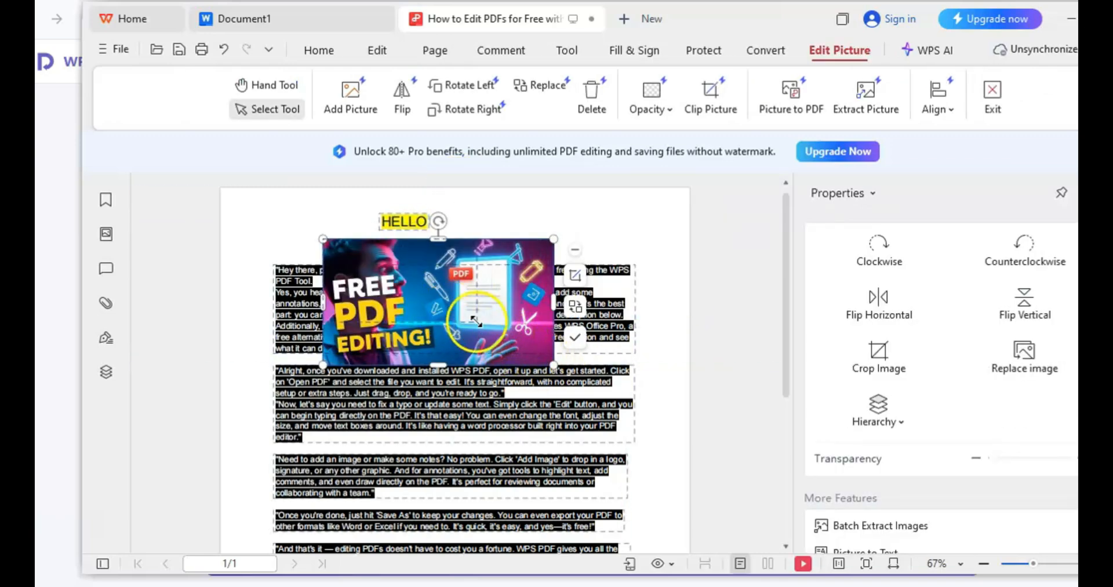
Step: Shrink the picture, flip it horizontally twice, and drag it to the top-left beside HELLO
click(879, 250)
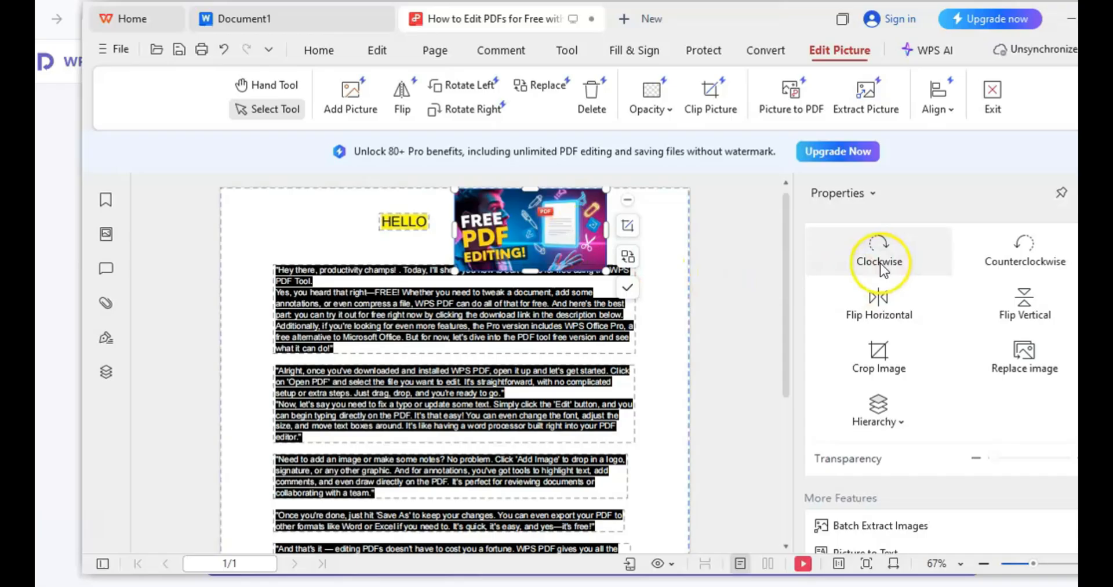
click(879, 305)
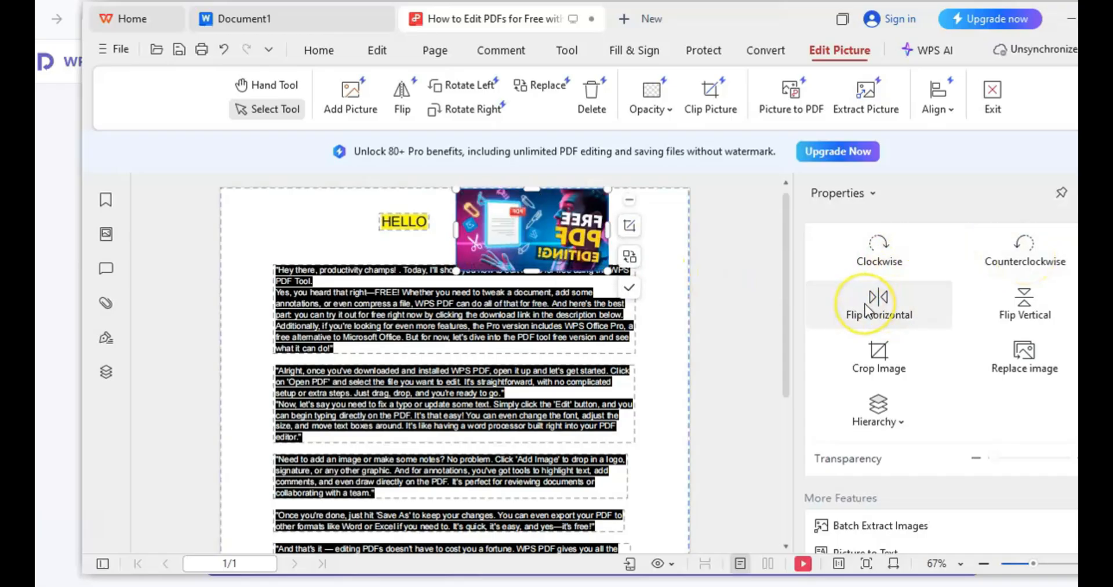
click(879, 303)
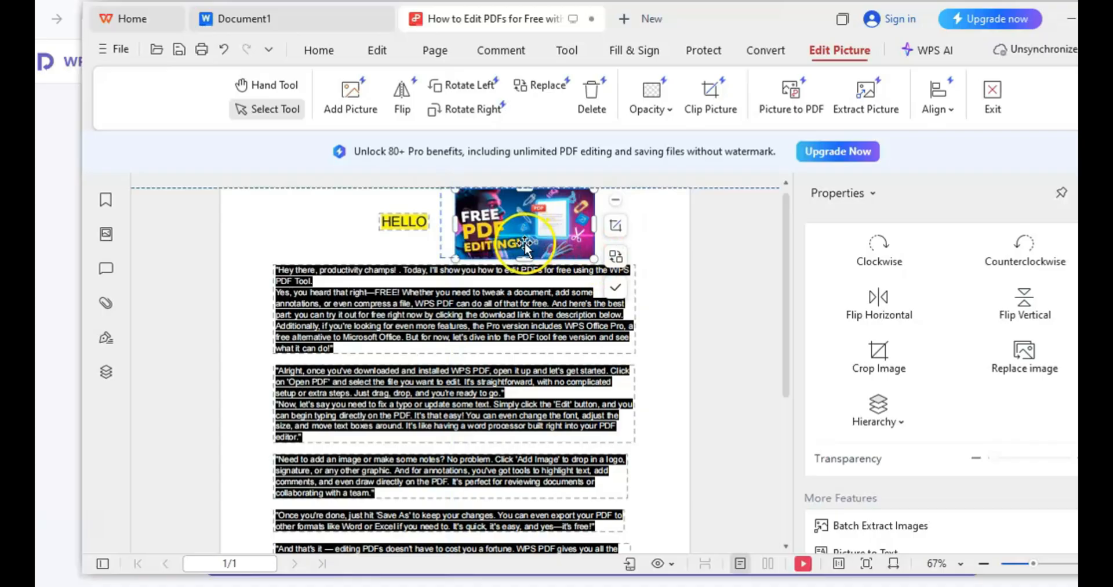
drag(518, 222, 295, 223)
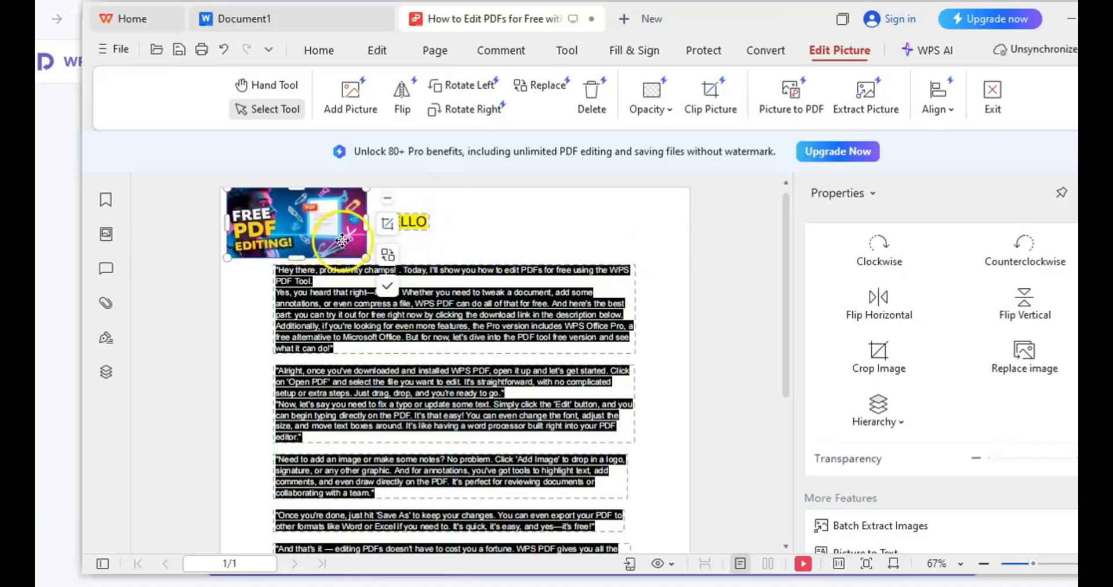
click(379, 362)
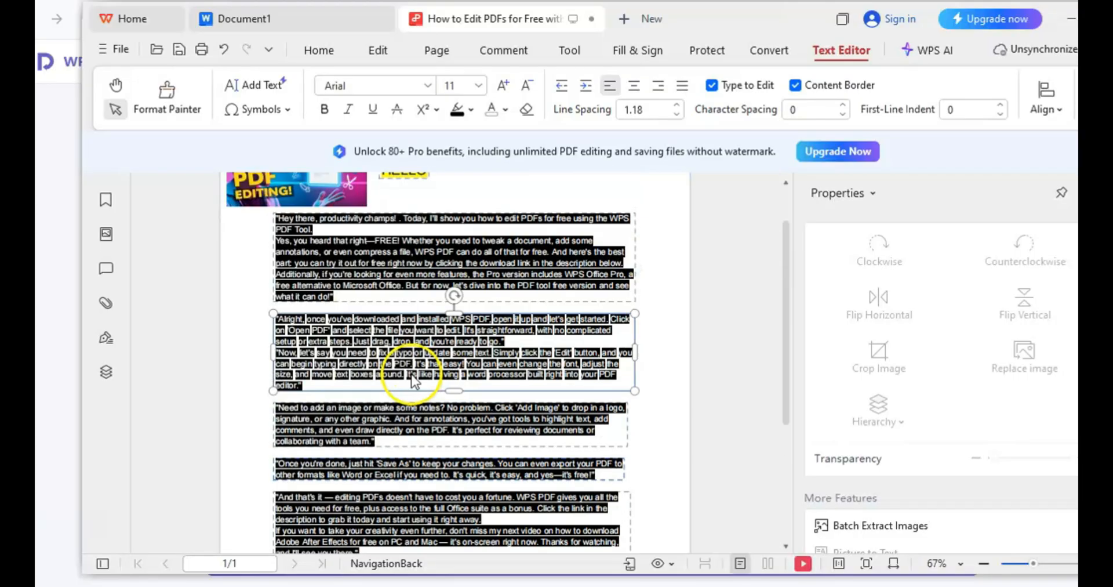
Step: Browse the Export PDF formats (Word, spreadsheet, presentation, image), then show the Convert tools
click(114, 50)
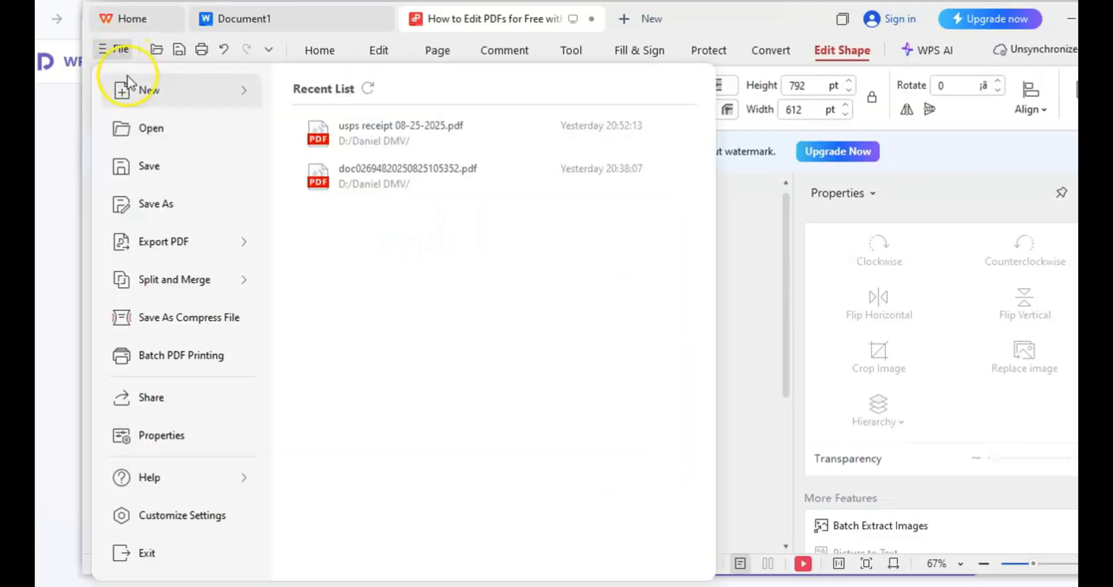
mouse_move(175, 241)
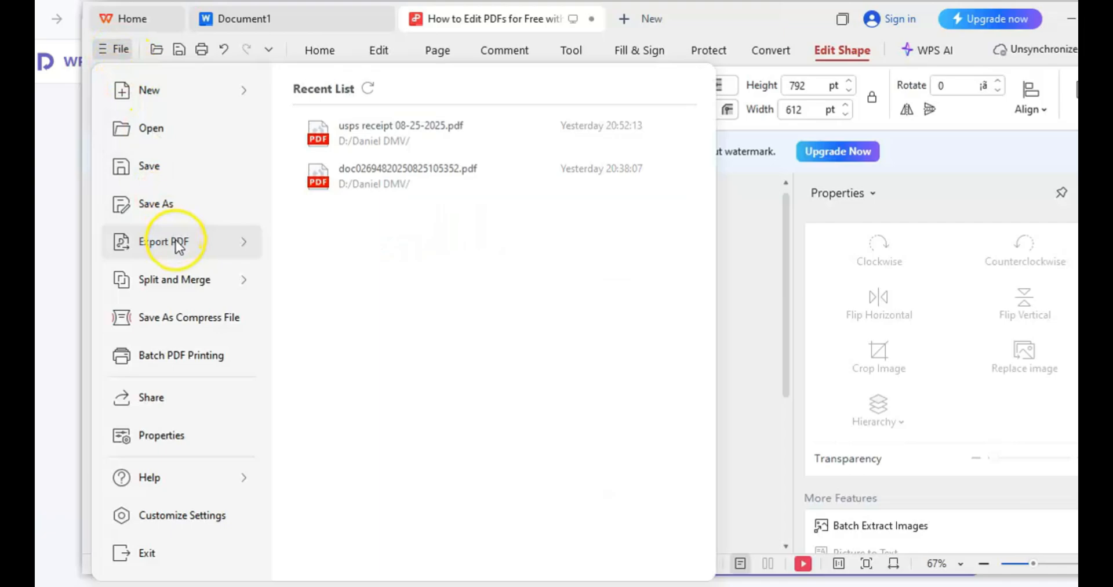
click(164, 242)
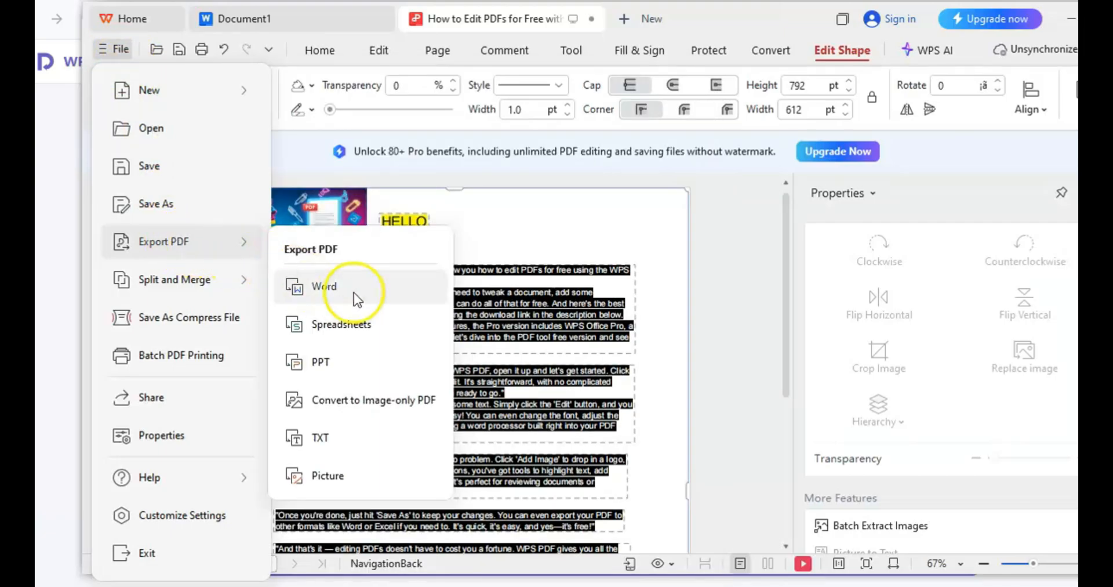
mouse_move(344, 324)
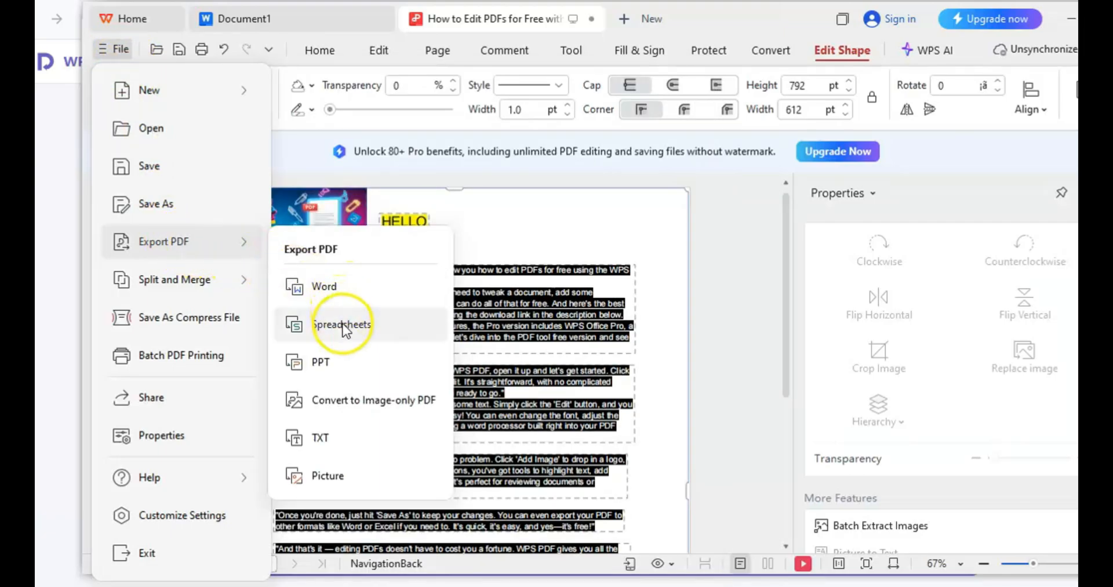
mouse_move(348, 419)
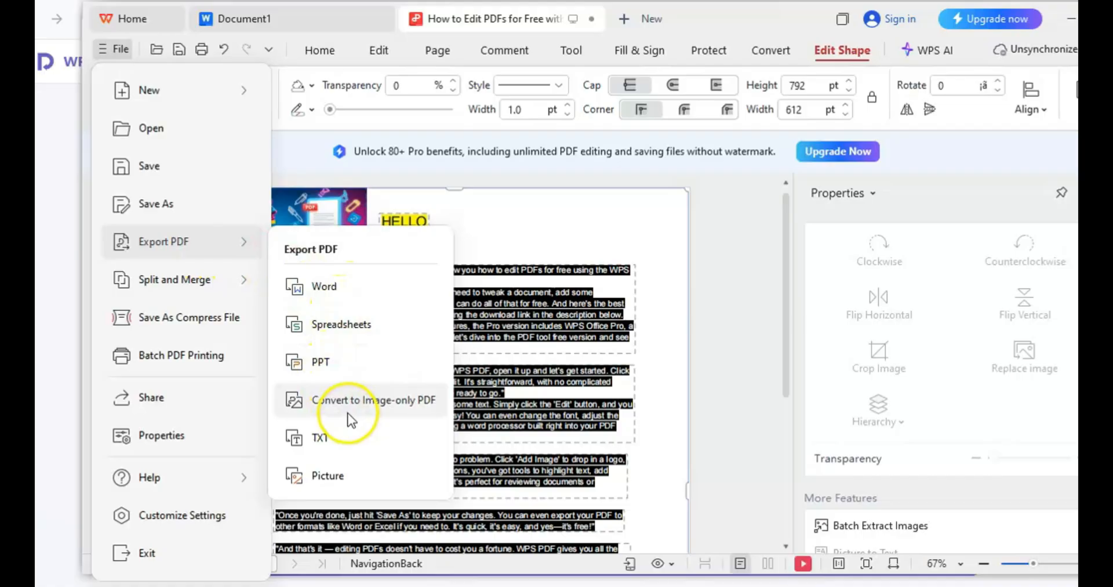
mouse_move(323, 373)
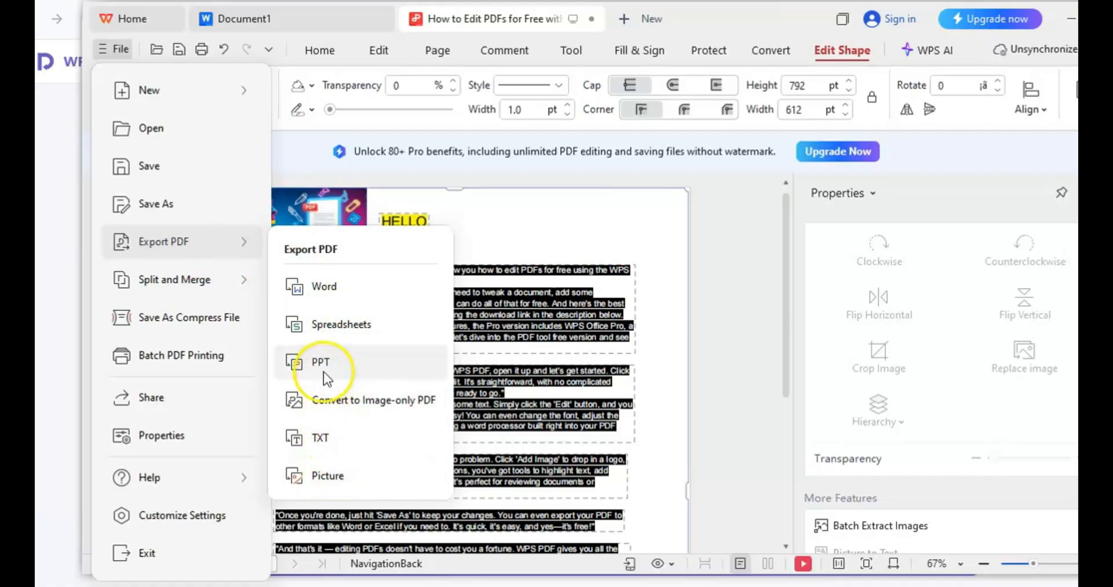
mouse_move(314, 411)
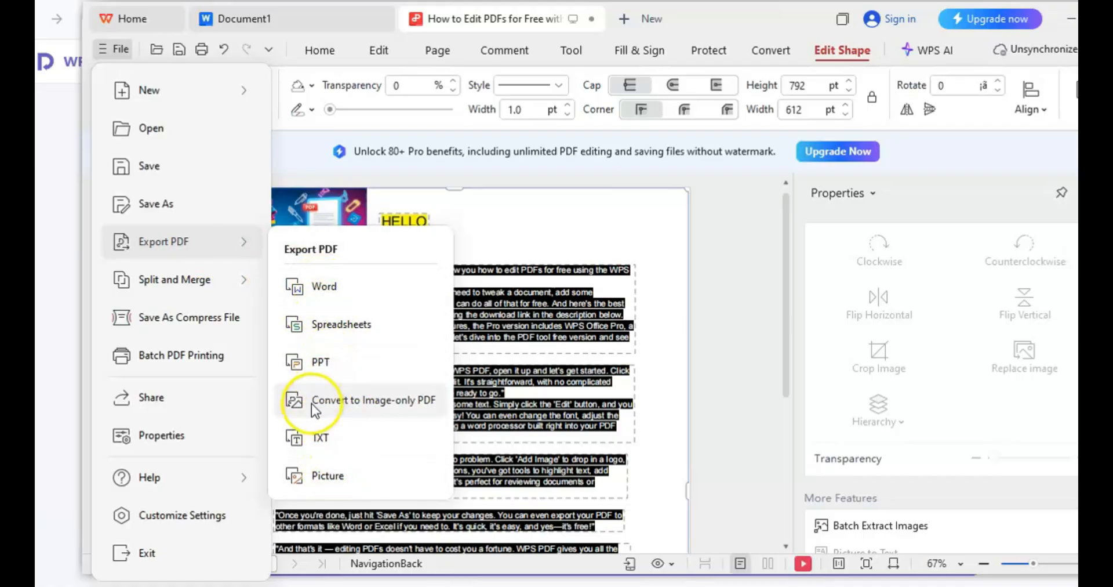
mouse_move(196, 317)
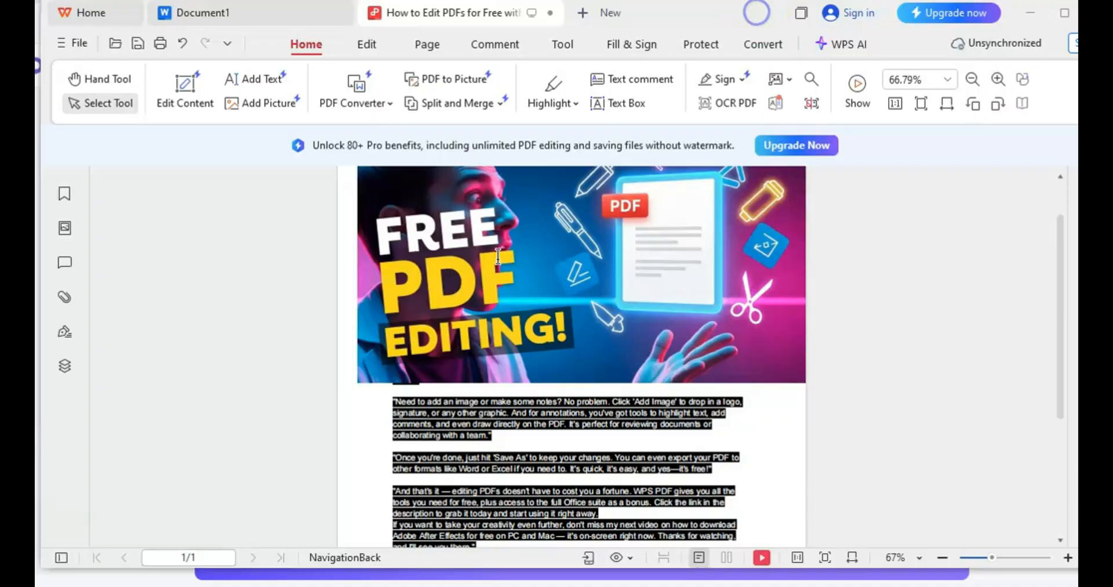
mouse_move(598, 221)
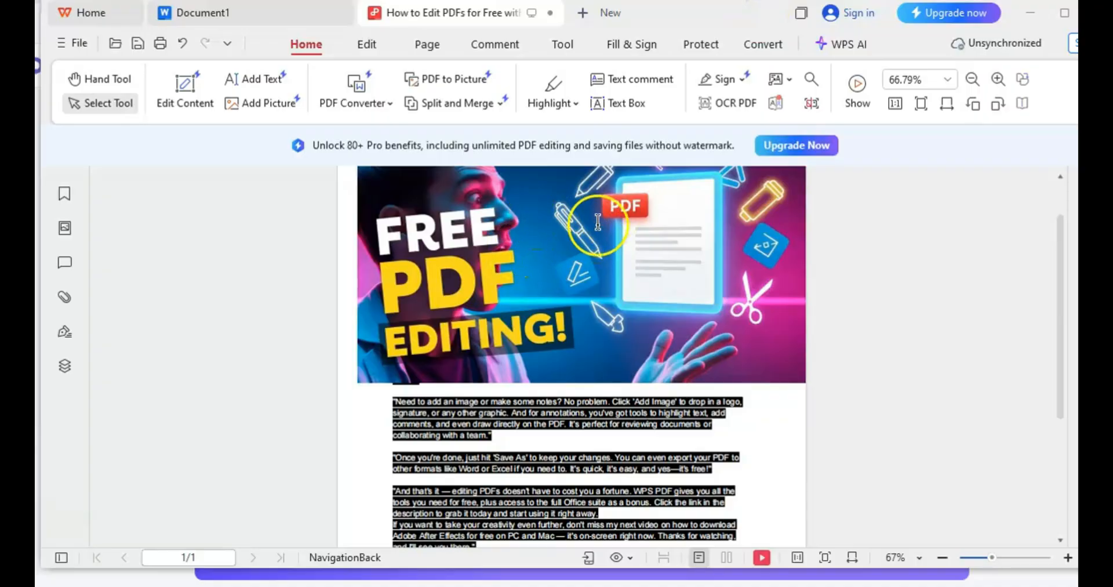
mouse_move(765, 44)
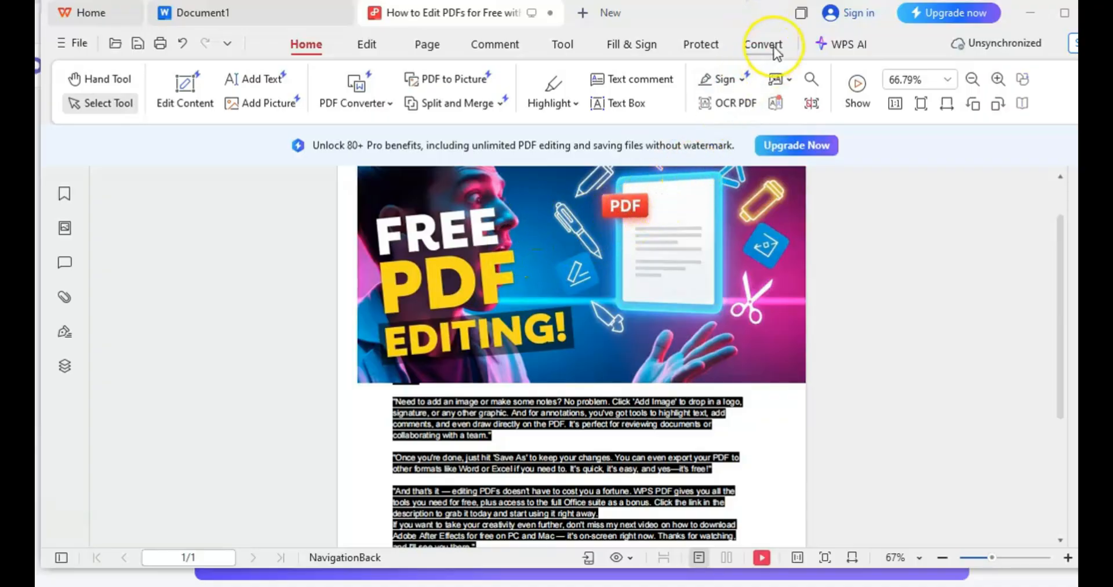
click(763, 44)
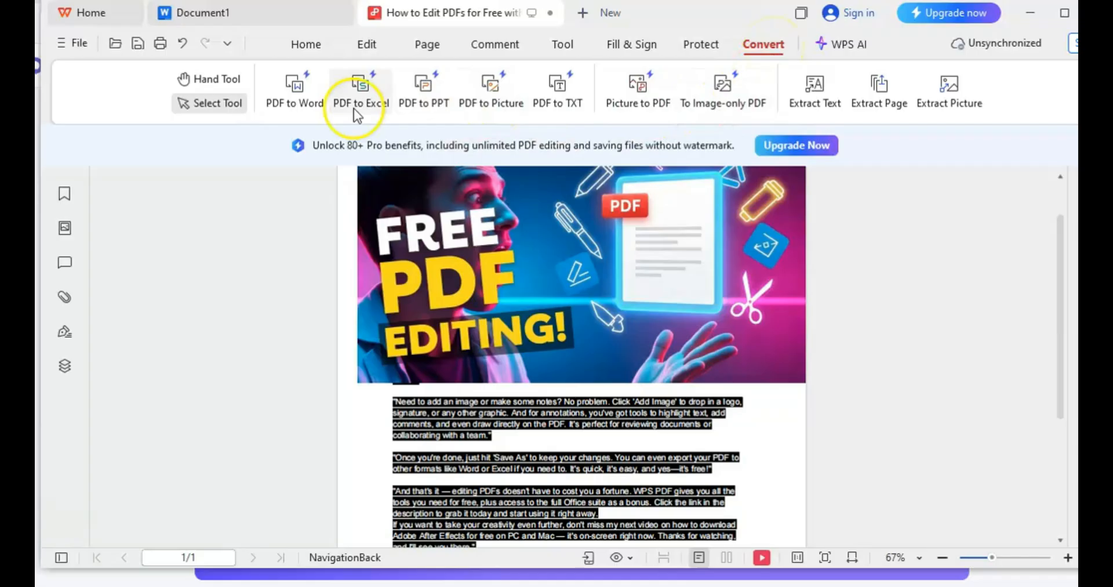
mouse_move(637, 92)
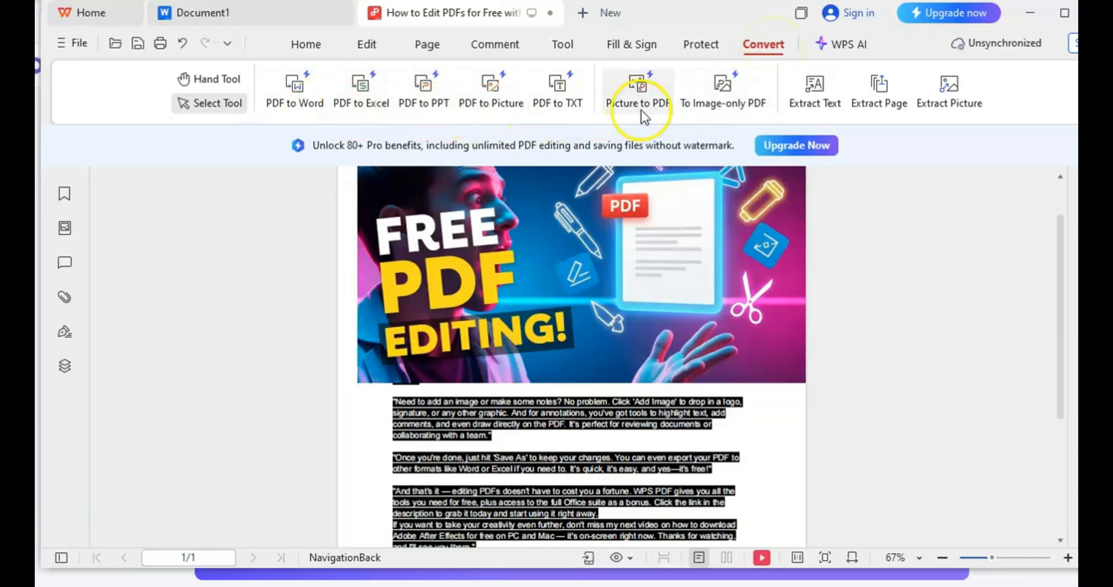
mouse_move(723, 92)
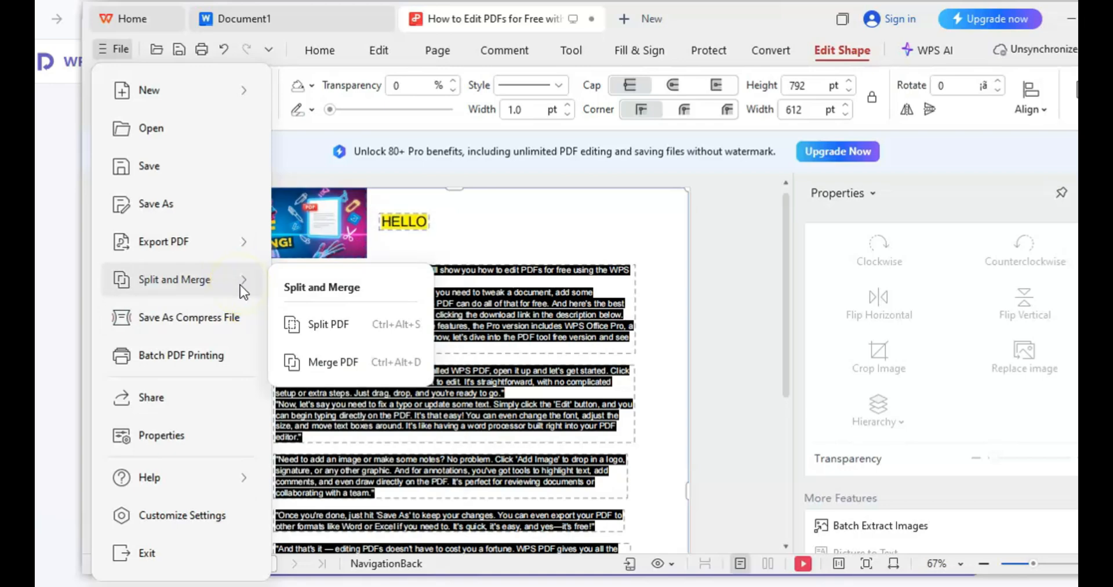
mouse_move(332, 362)
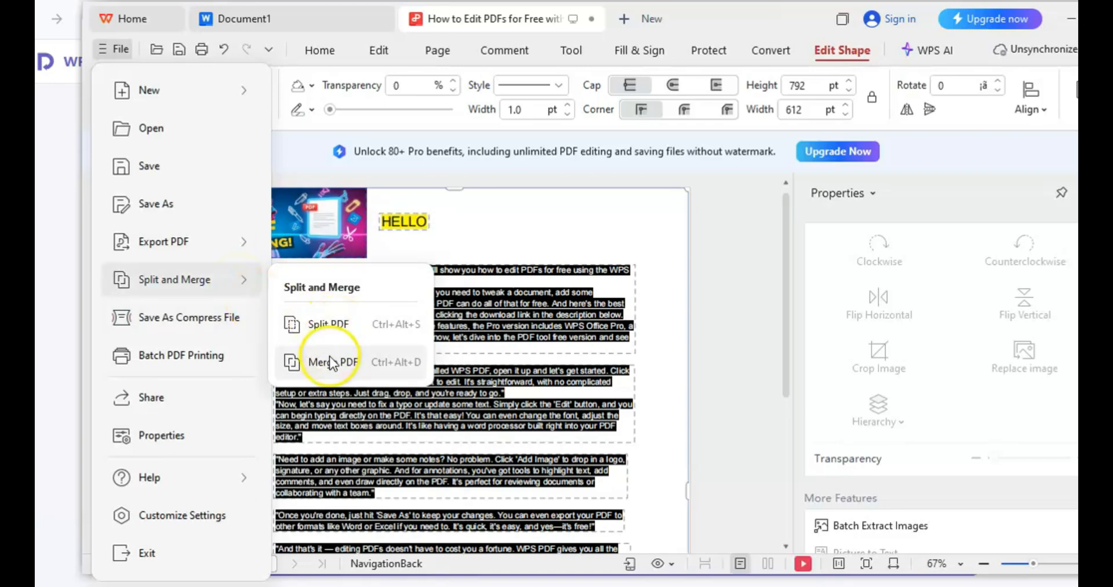
mouse_move(327, 324)
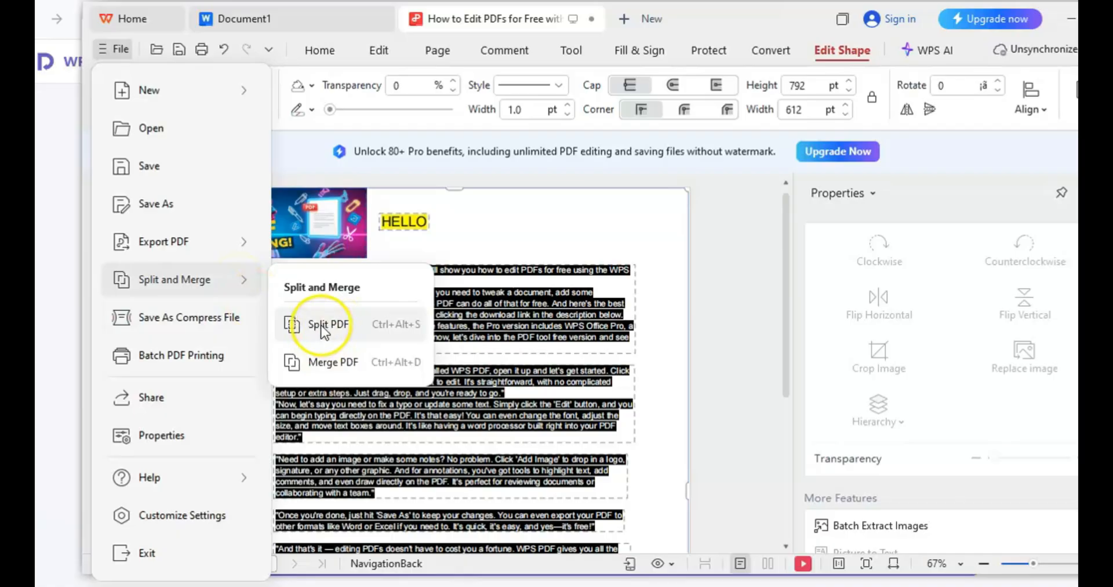
Step: Look over the Split and Merge options, then show the Protect tools
click(771, 50)
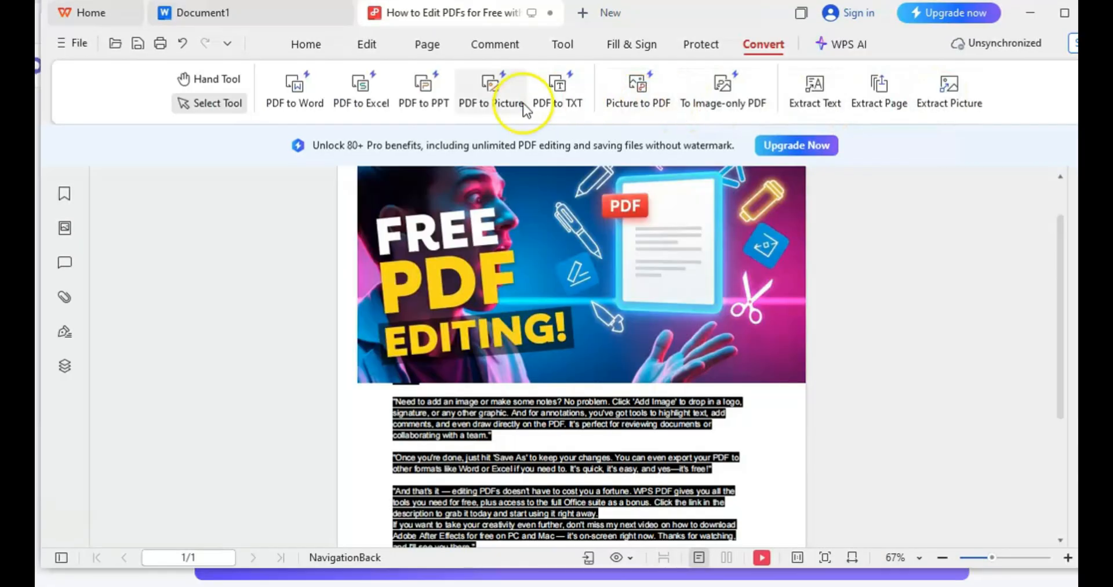
mouse_move(689, 85)
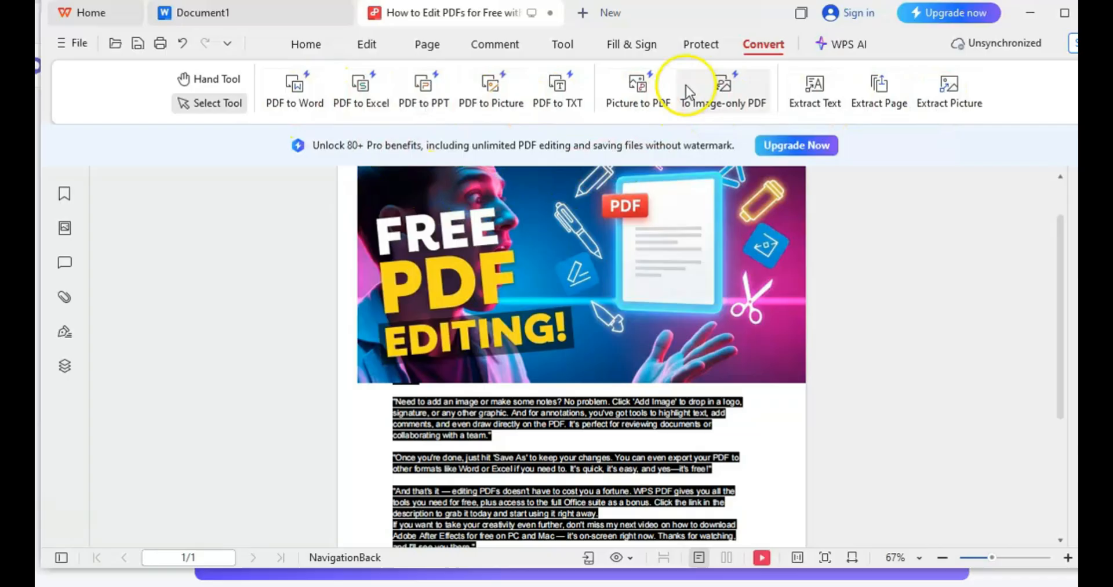
click(701, 44)
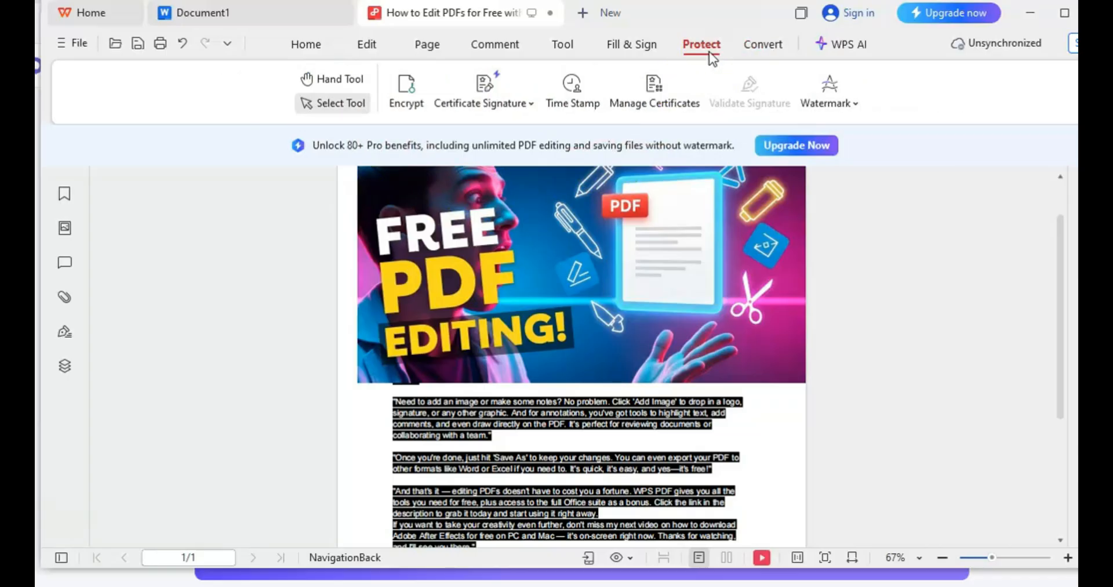
Step: Open the Watermark dropdown showing custom and preset confidential or top-secret marks
click(829, 91)
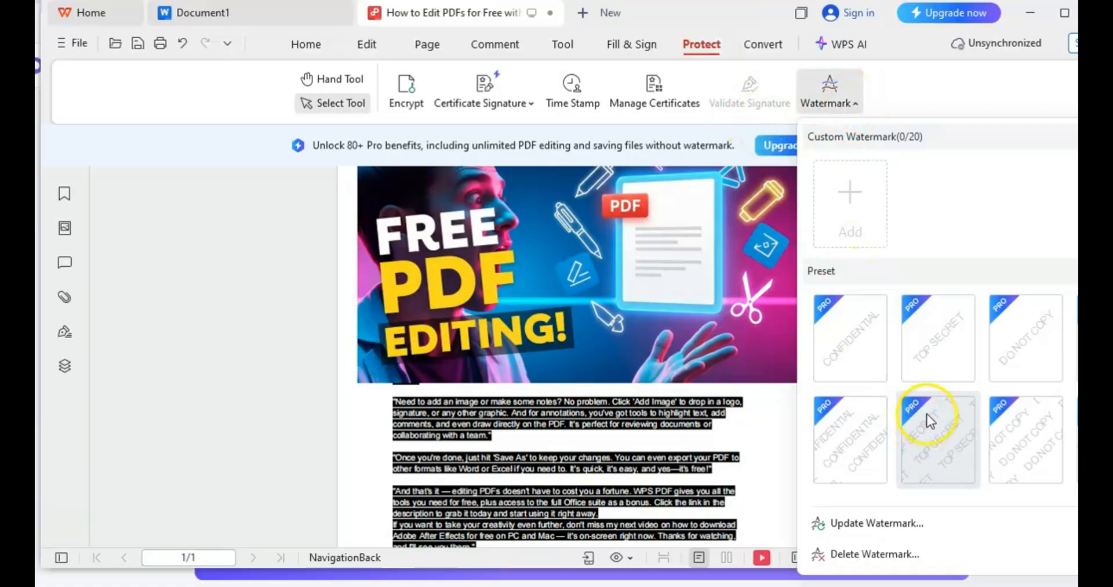
mouse_move(799, 223)
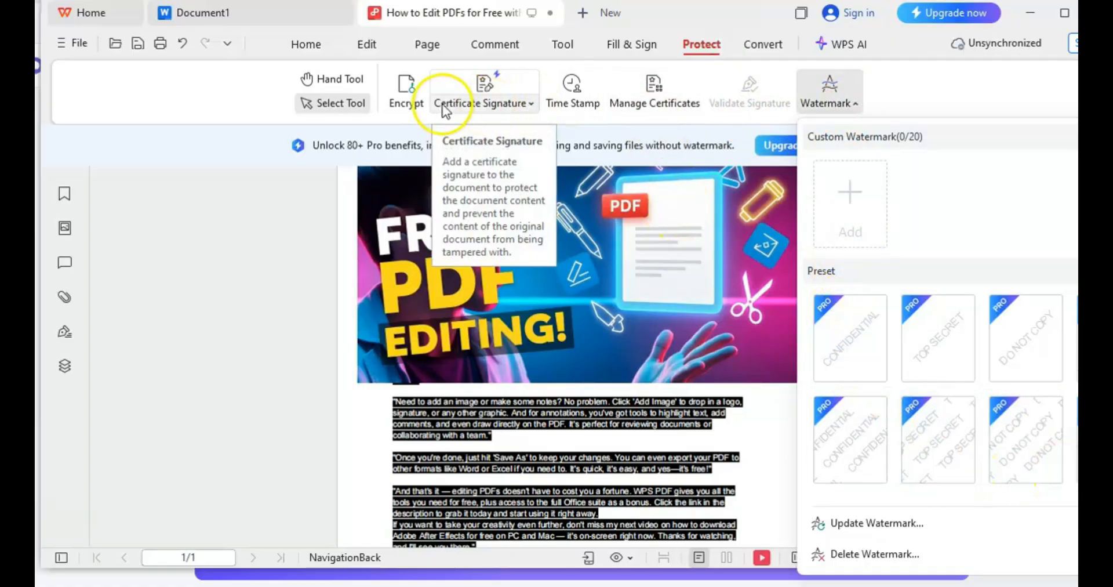
mouse_move(405, 92)
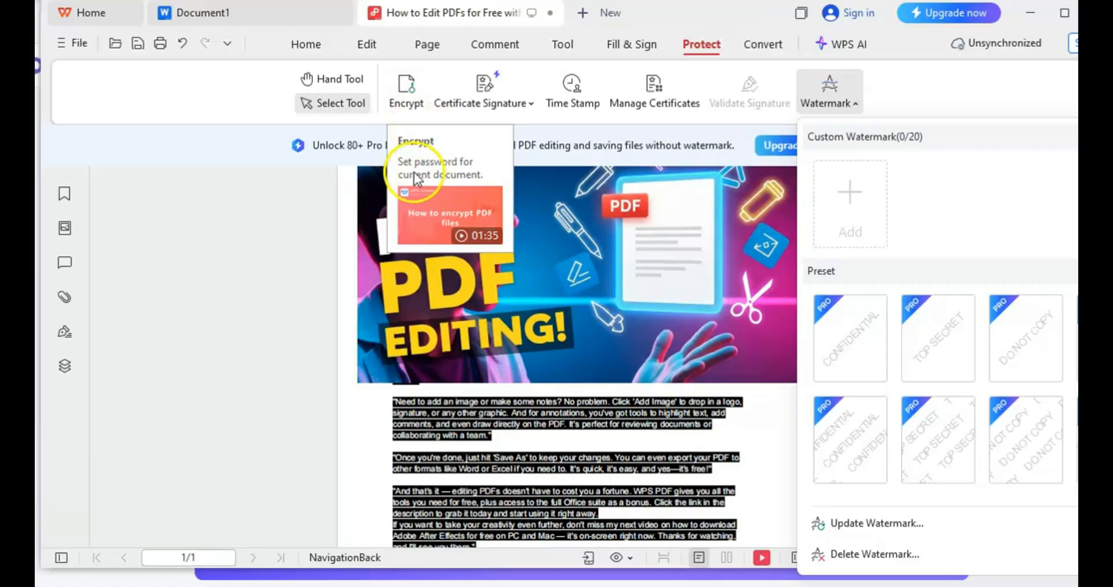
mouse_move(488, 179)
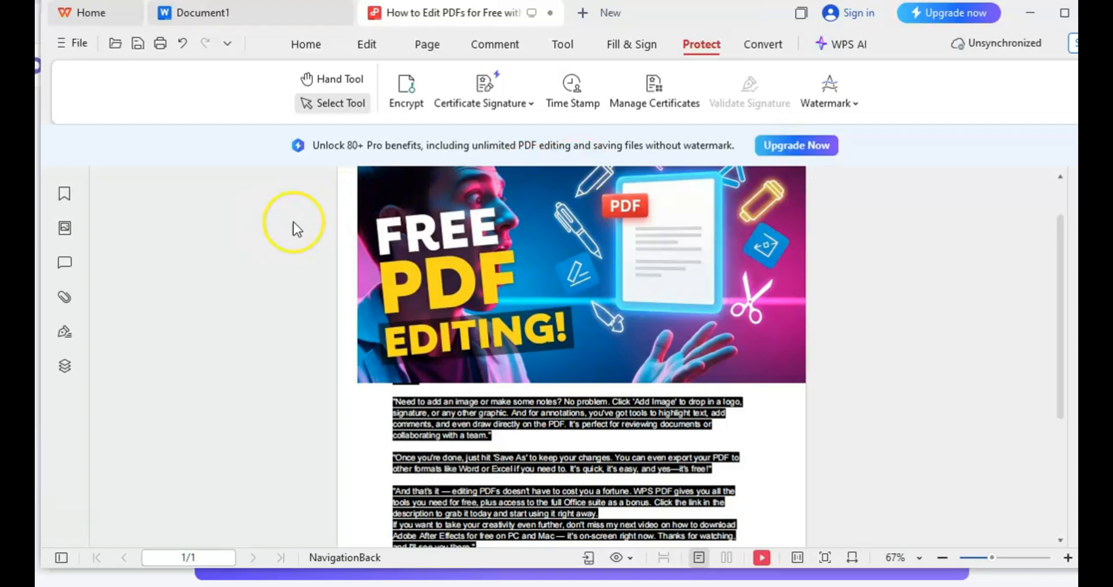
scroll(down, 3)
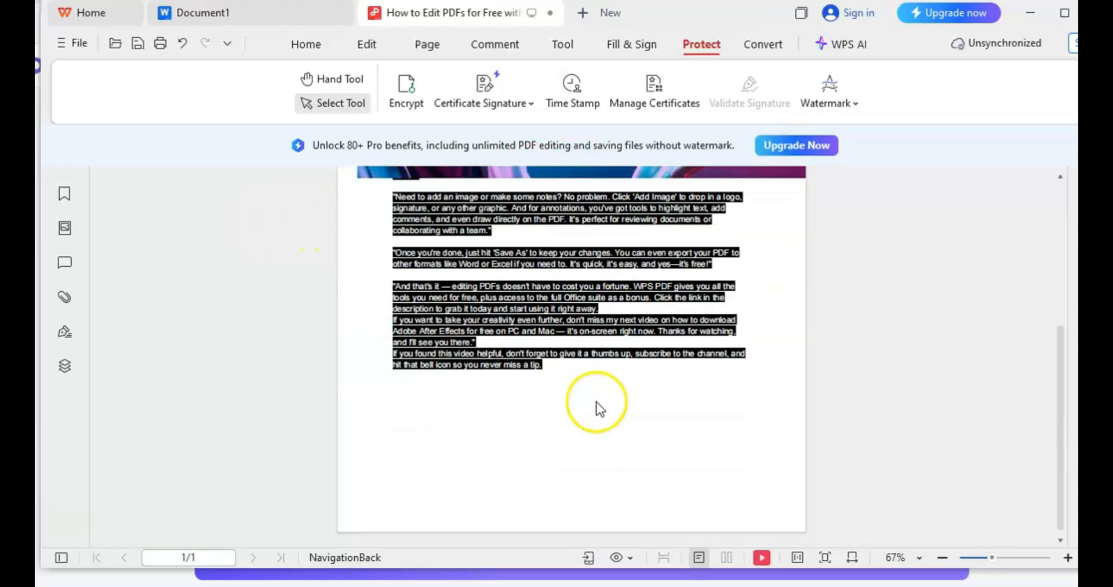
scroll(up, 3)
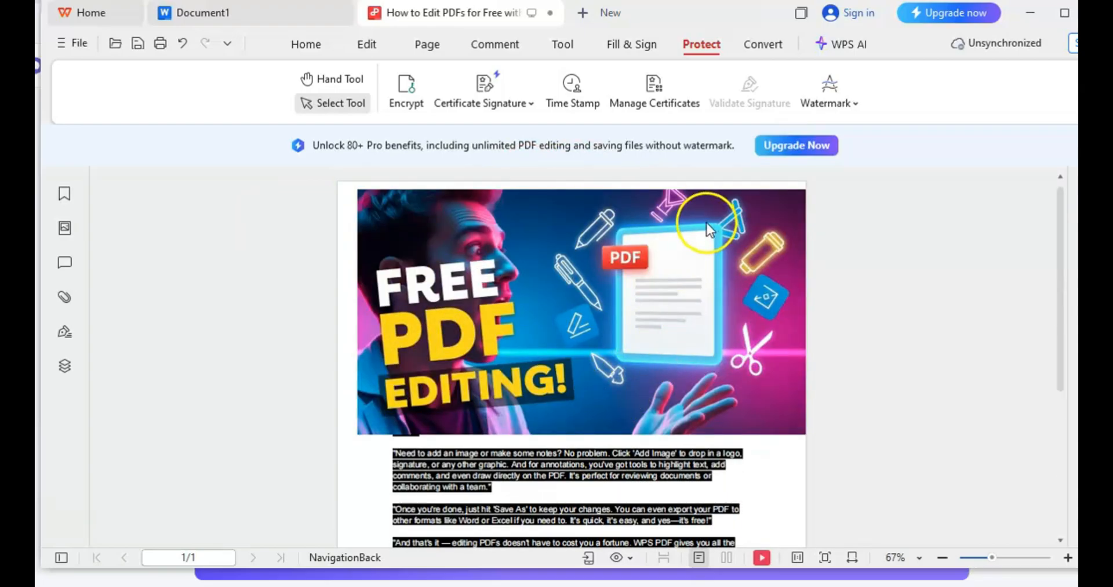
mouse_move(586, 355)
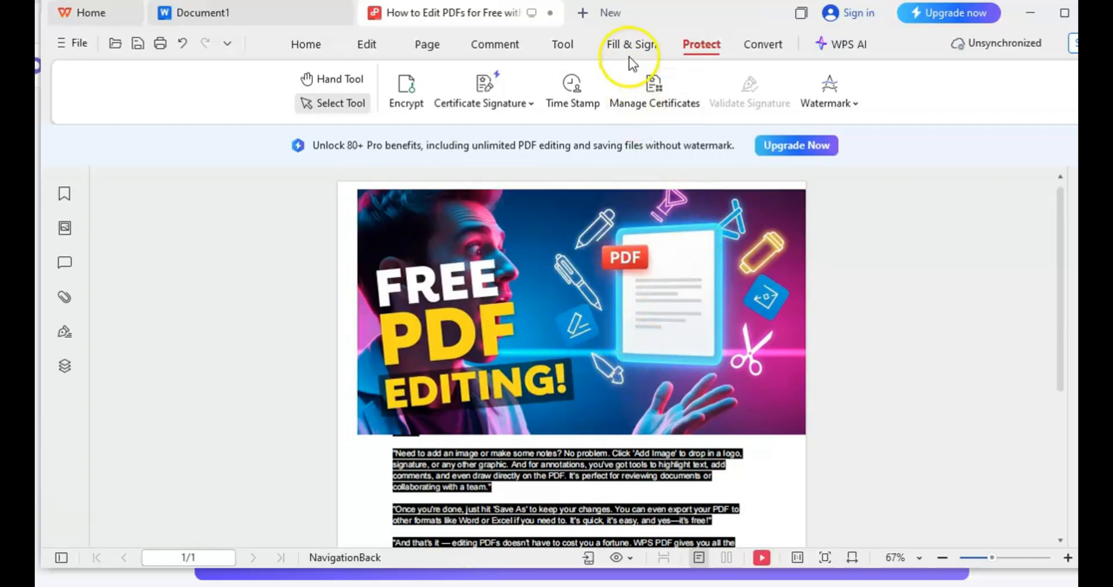
Step: Look over the Fill & Sign tools, then show the Tool tab's compression and batch-printing utilities
click(630, 44)
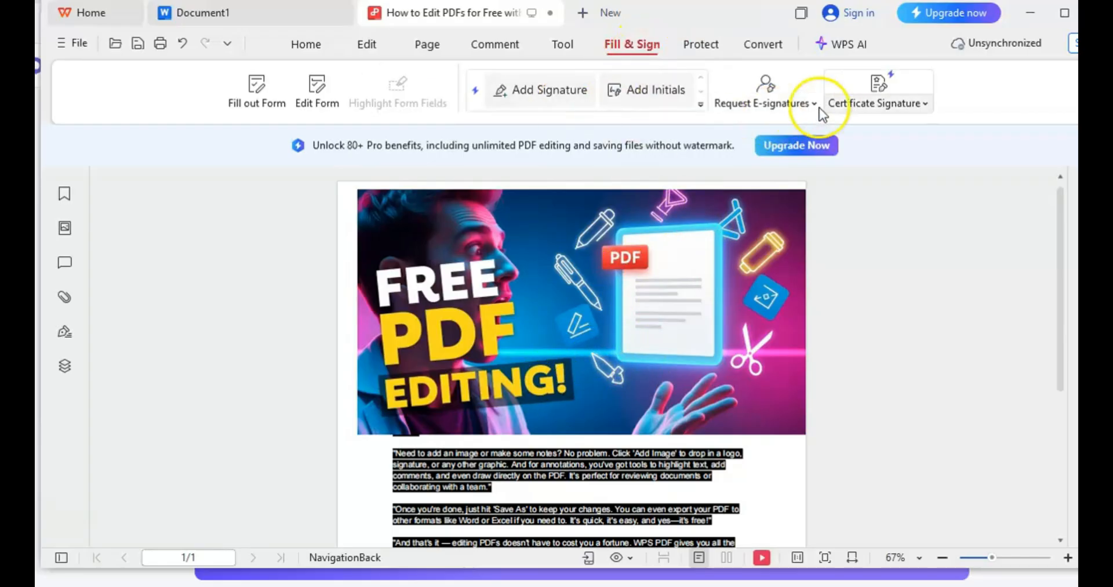
click(562, 44)
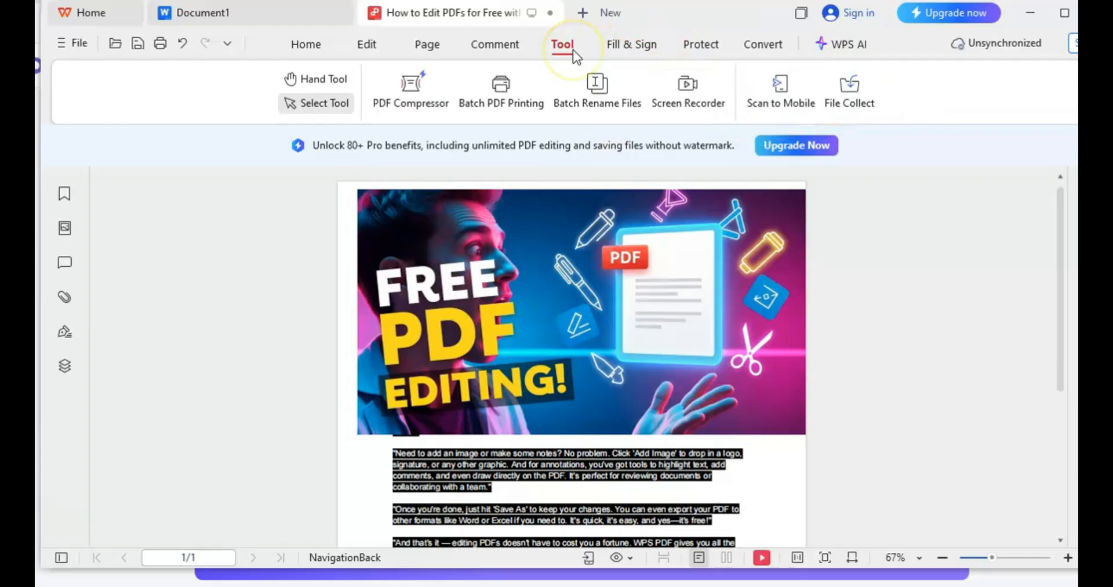
mouse_move(781, 92)
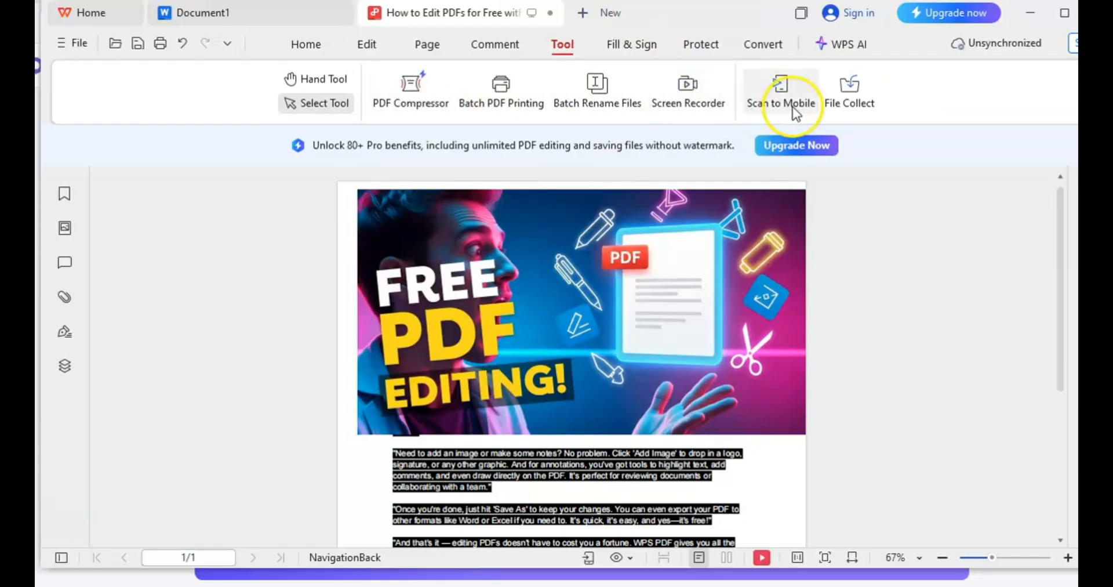
mouse_move(632, 44)
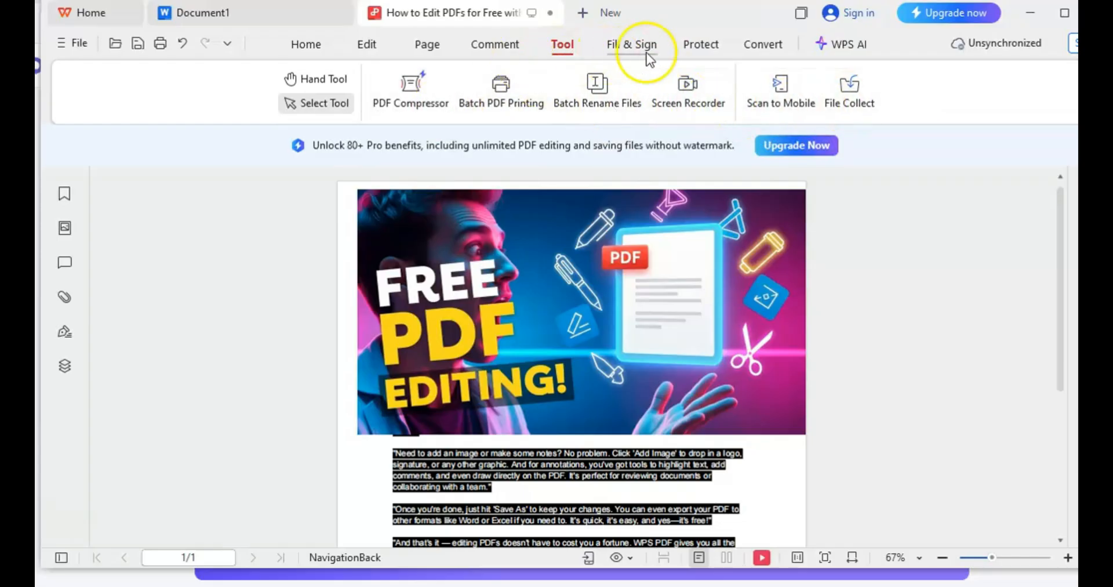
mouse_move(503, 274)
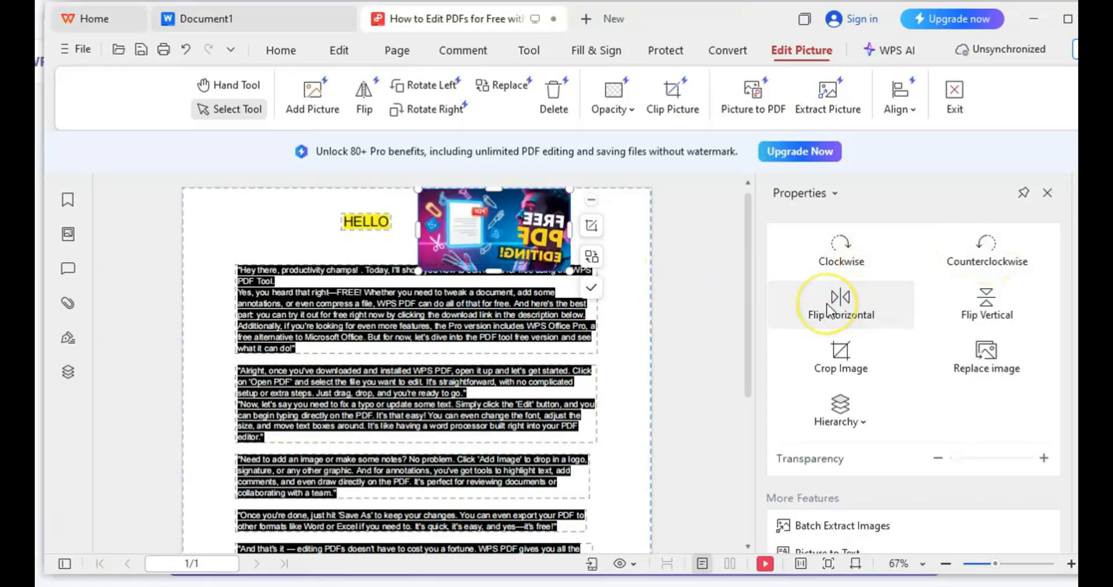
Step: Select the FREE PDF EDITING picture beside the HELLO text
click(841, 304)
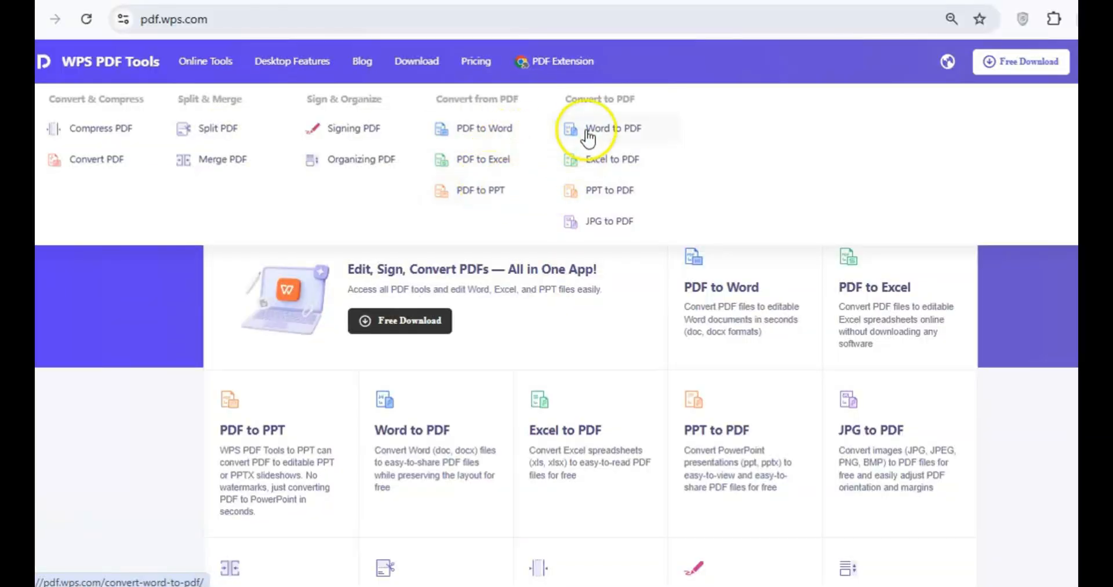
mouse_move(605, 190)
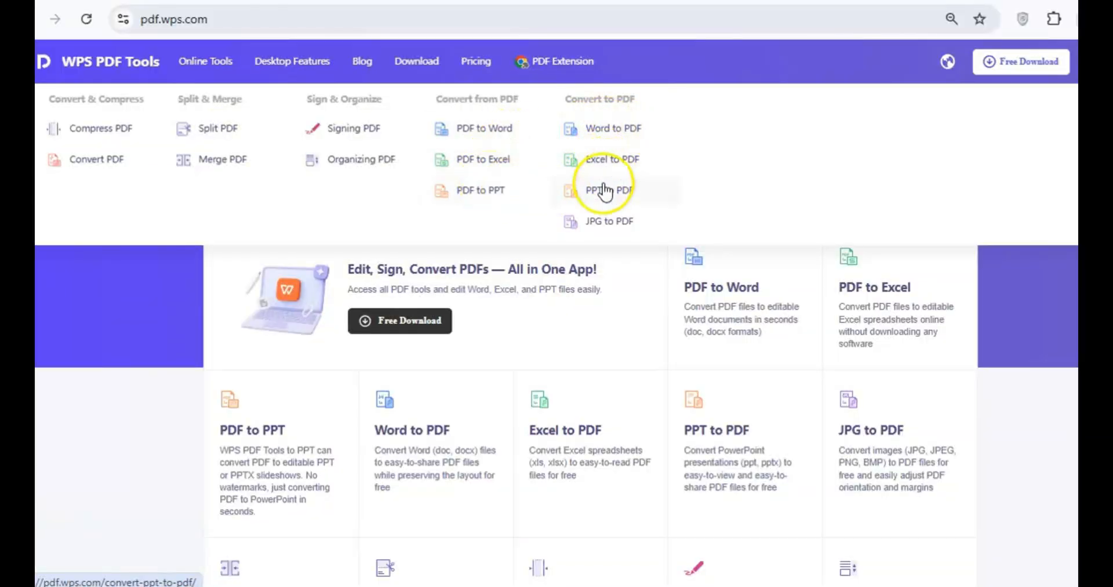
mouse_move(383, 139)
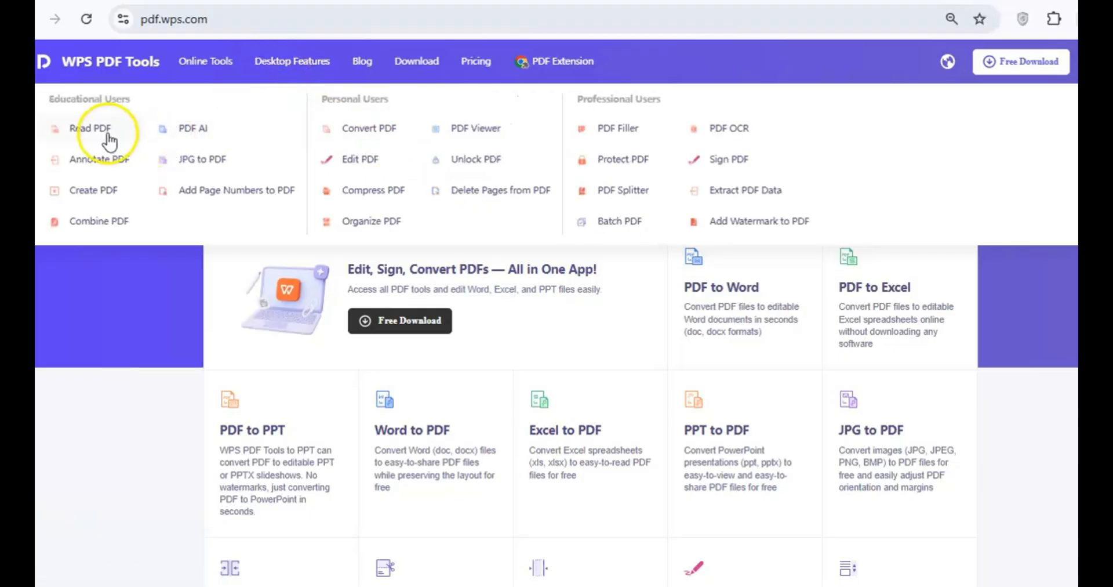
mouse_move(393, 221)
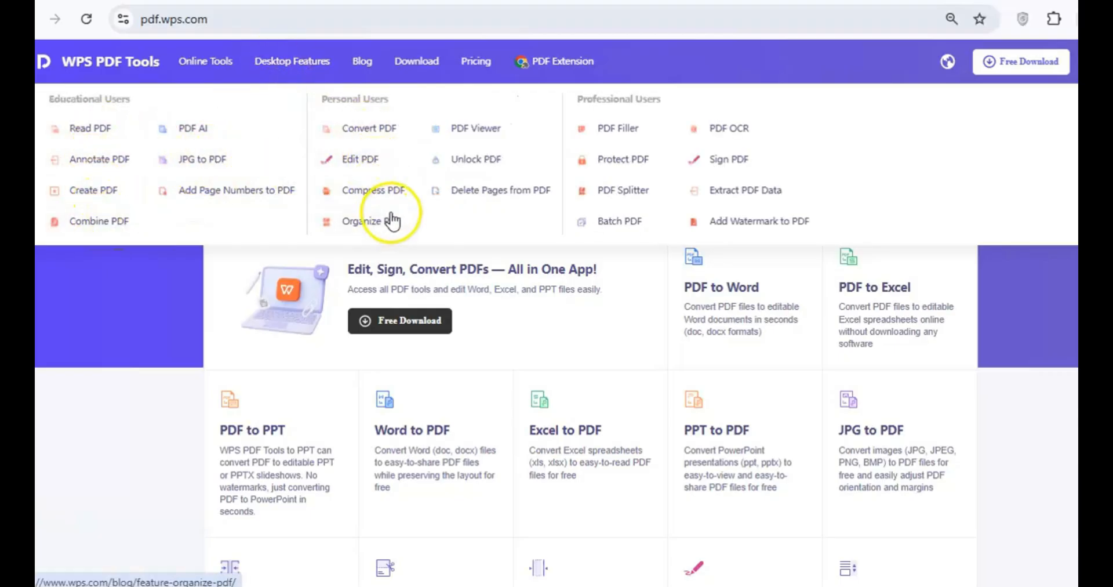
mouse_move(643, 167)
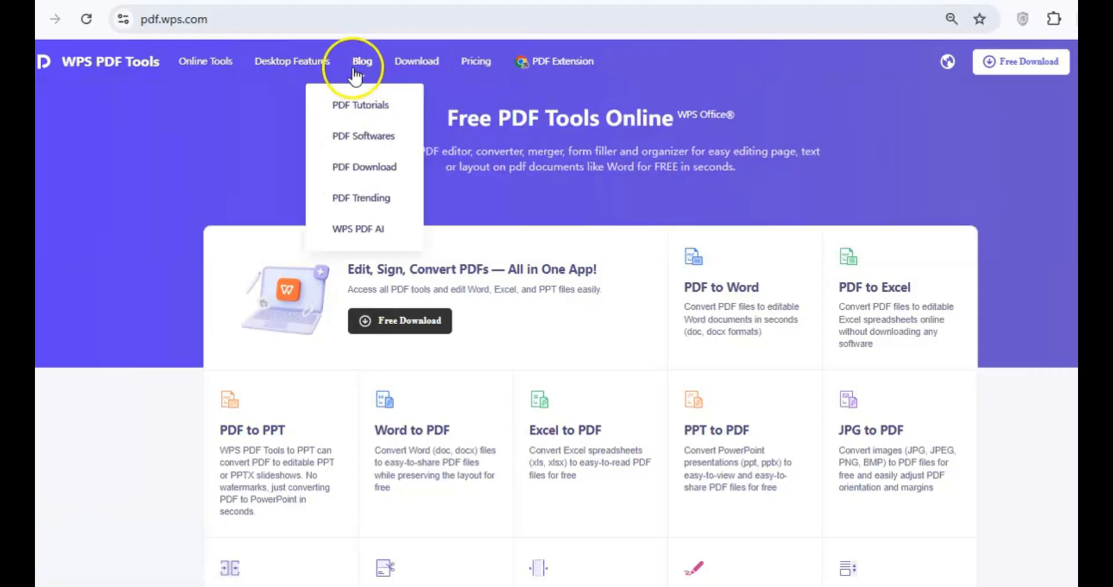
mouse_move(417, 61)
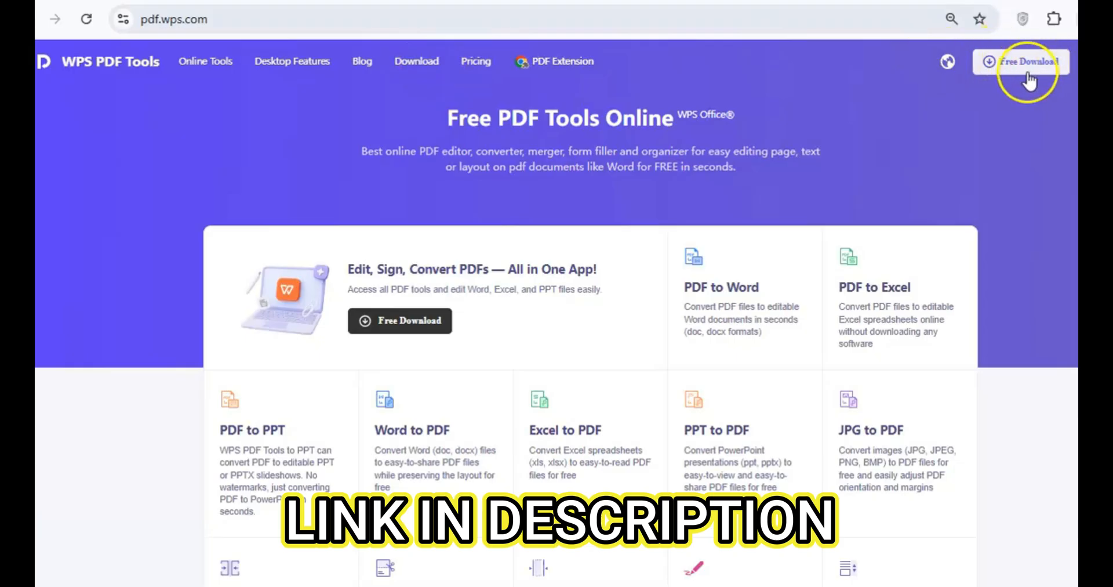
Step: Scroll past the Windows, Mac and mobile downloads, view the Linux package choices, and reach About WPS PDF
scroll(down, 3)
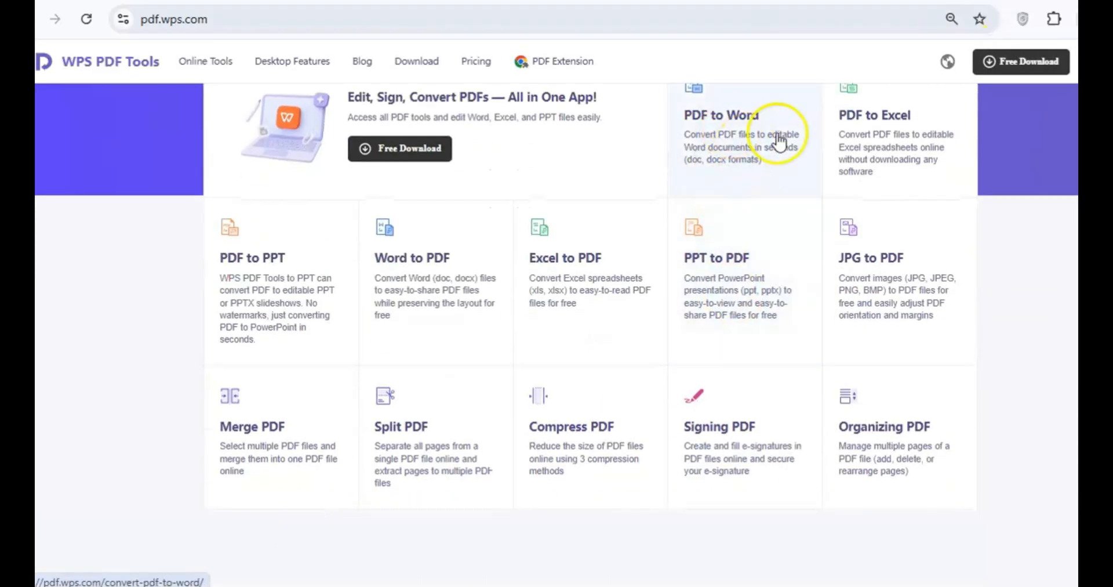
mouse_move(391, 305)
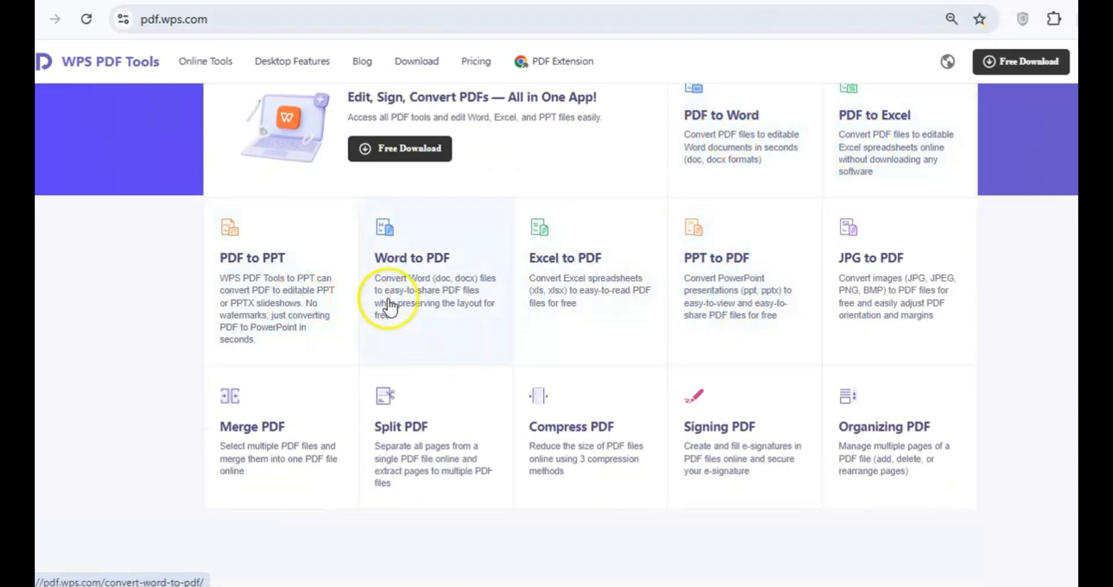
mouse_move(763, 446)
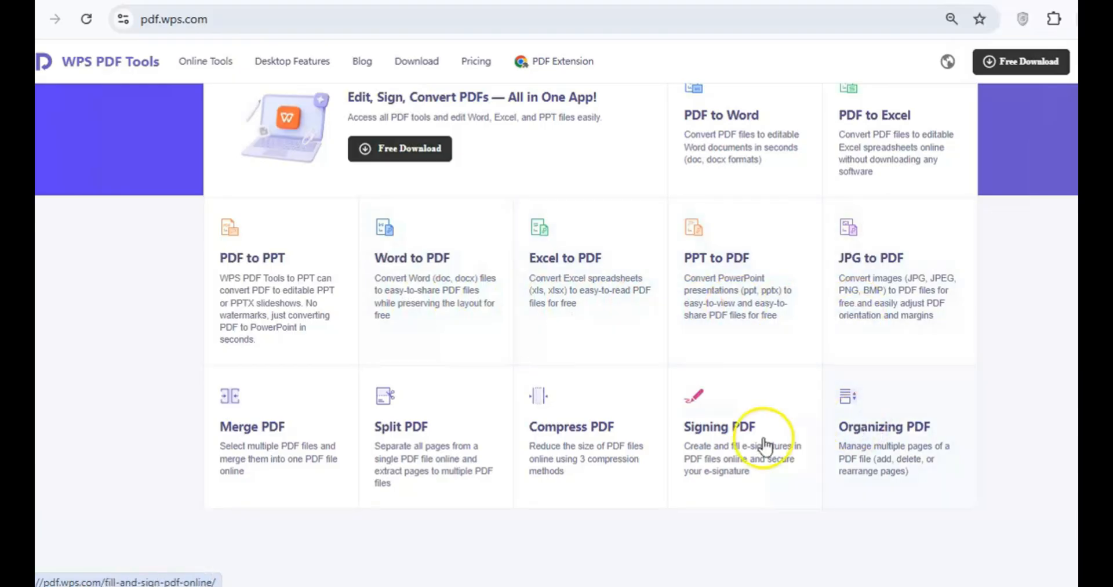
scroll(down, 3)
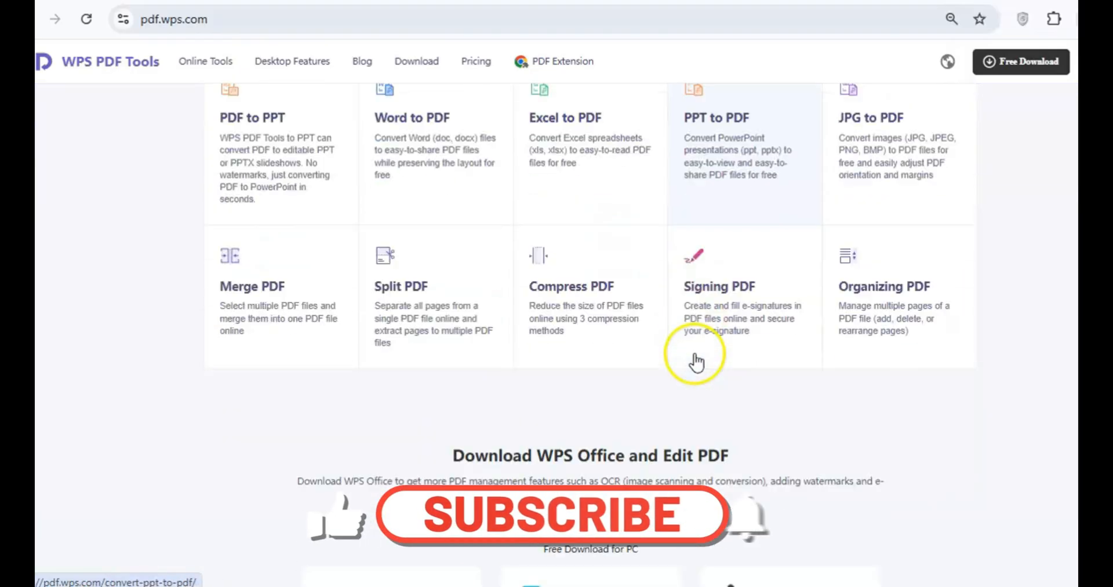
scroll(down, 3)
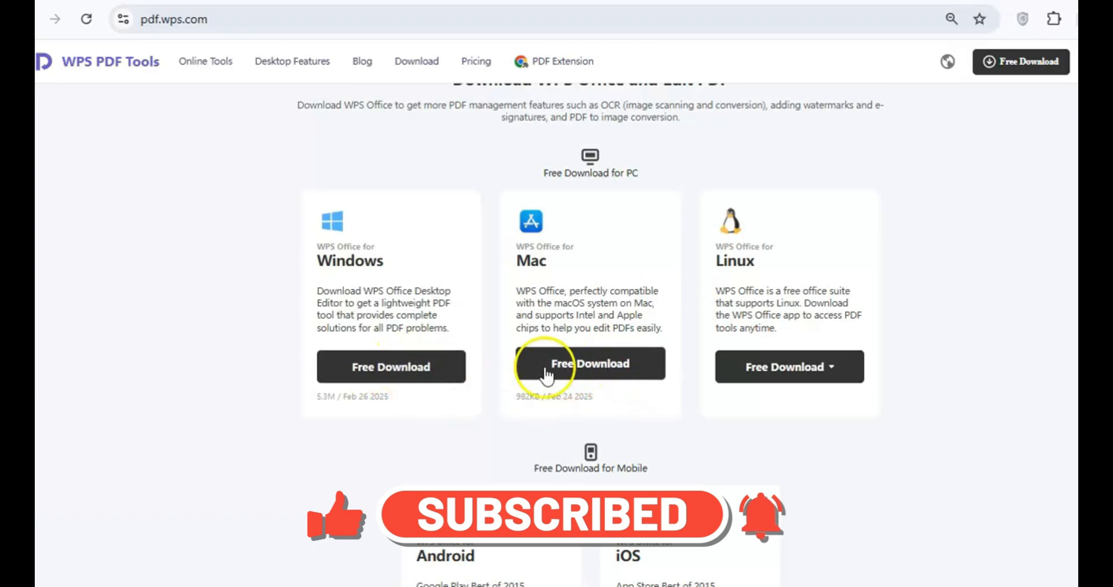
click(785, 366)
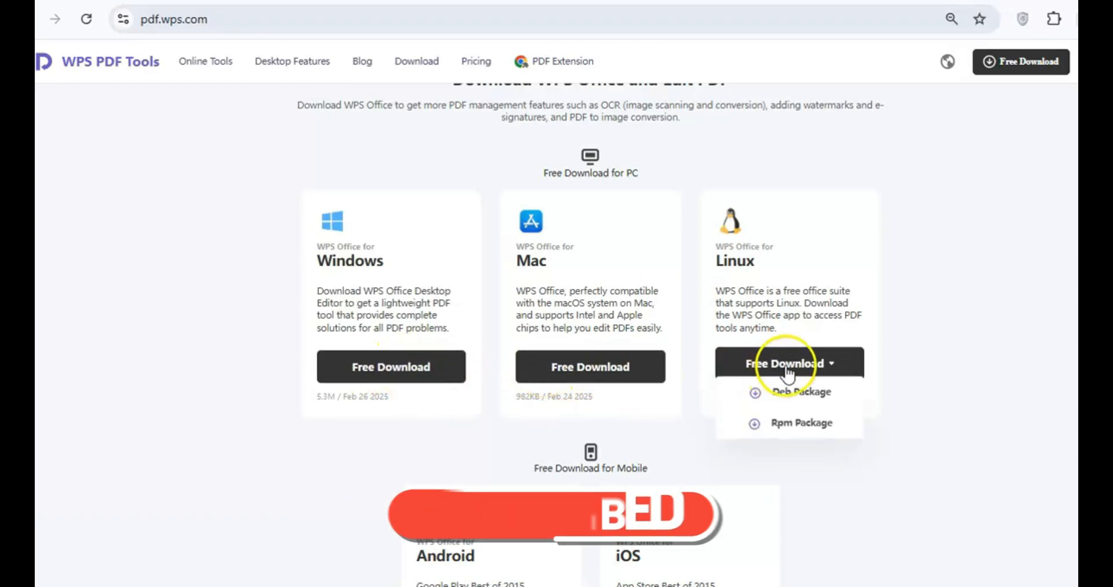
mouse_move(679, 417)
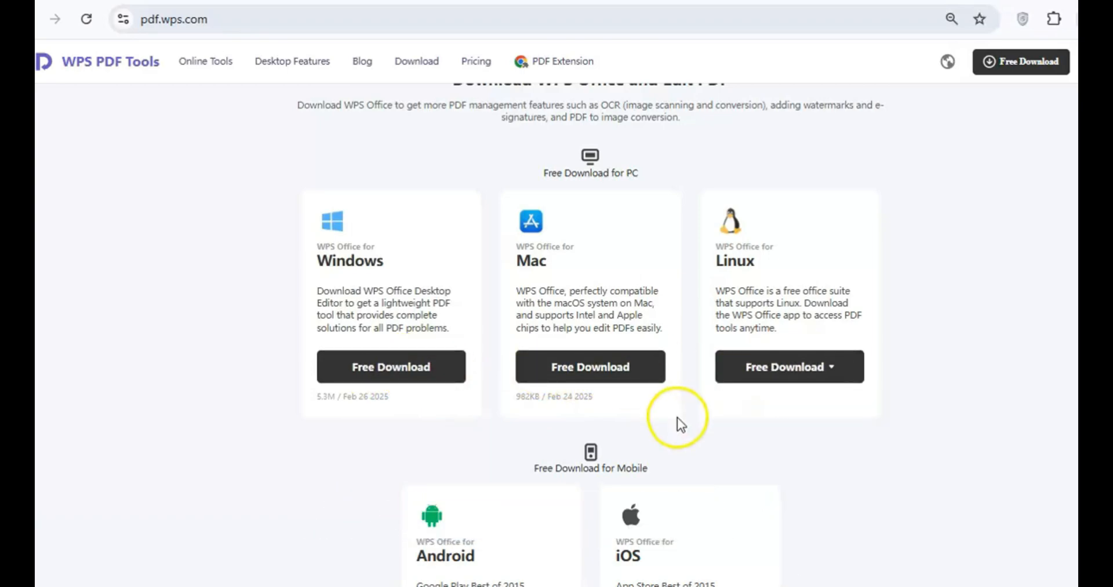
scroll(down, 3)
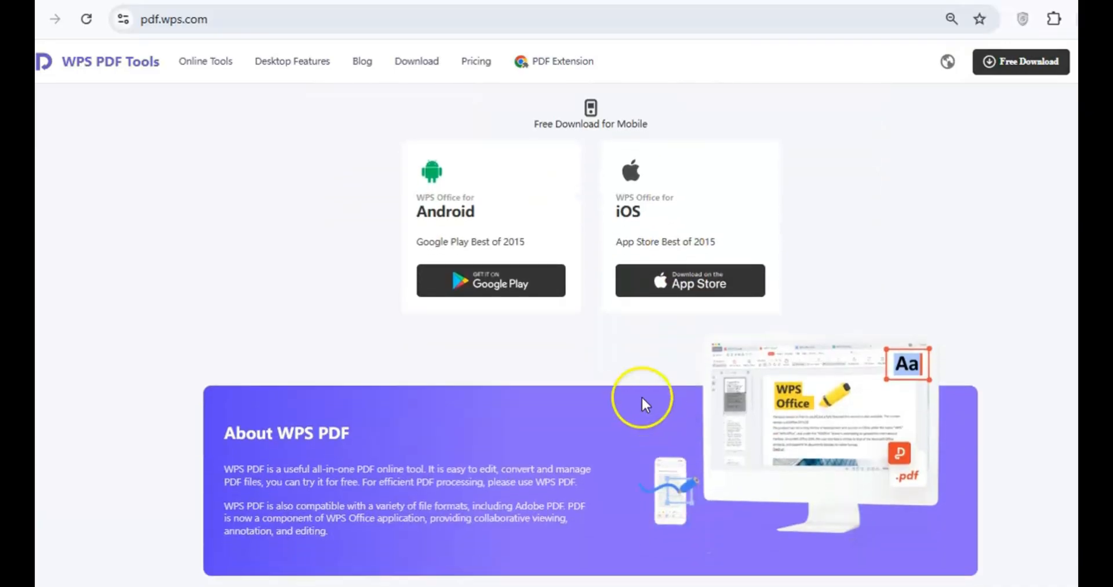